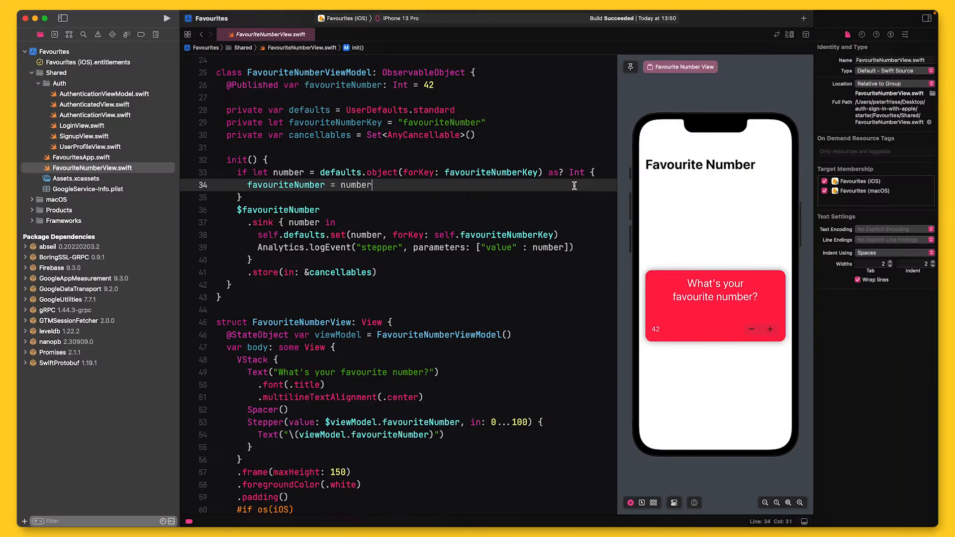
# Review the Favourites iOS target's Signing & Capabilities and General settings
pyautogui.click(54, 51)
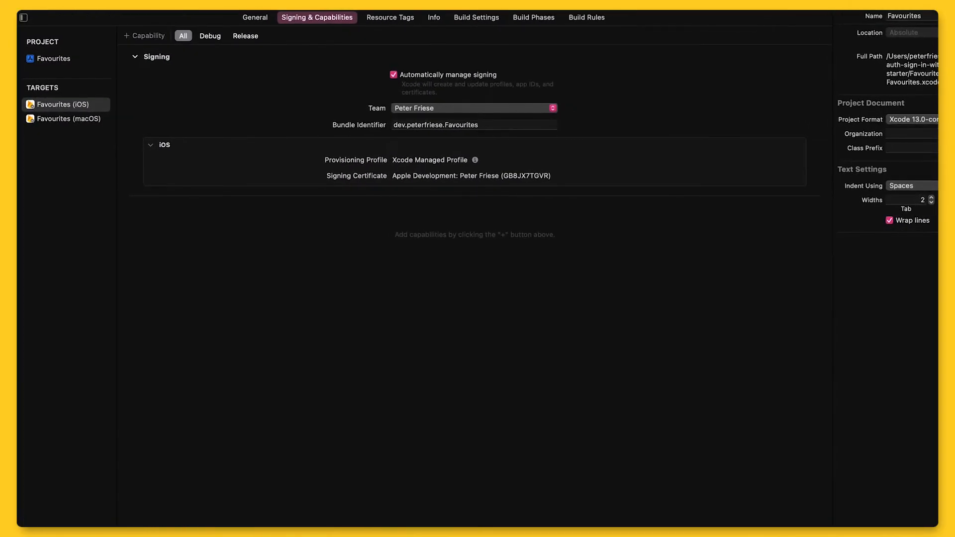
pyautogui.click(255, 17)
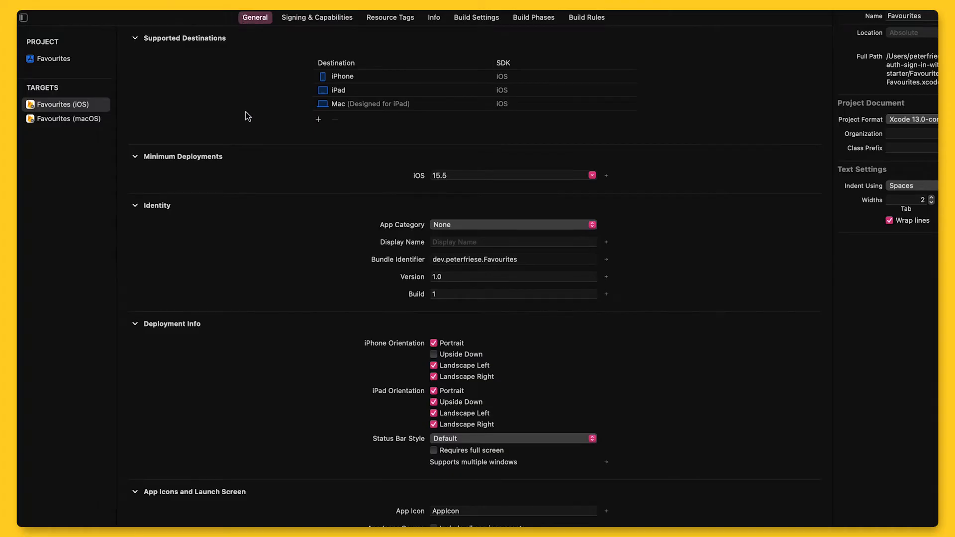
pyautogui.scroll(-3)
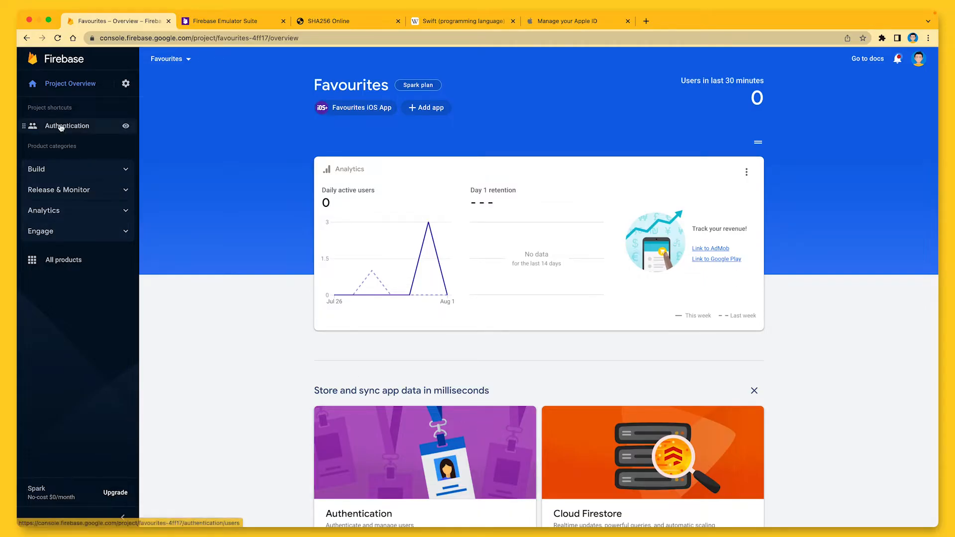
# Go to Firebase Authentication's Sign-in method list and start adding a new provider
pyautogui.click(67, 126)
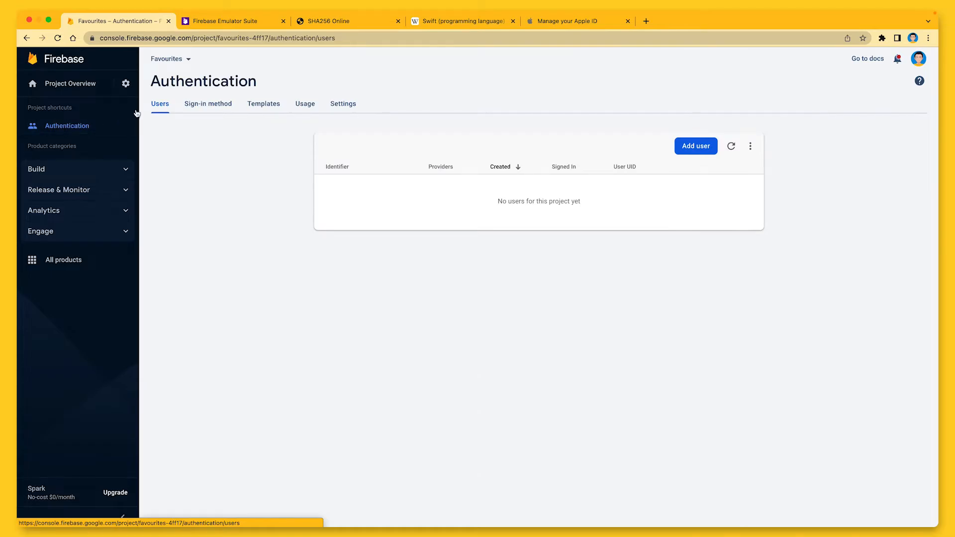
pyautogui.click(208, 104)
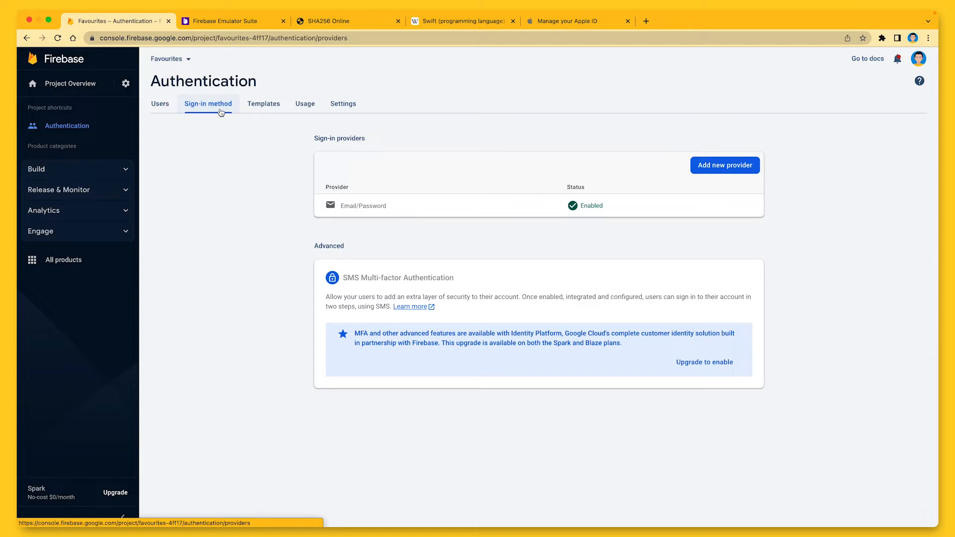
pyautogui.moveTo(673, 141)
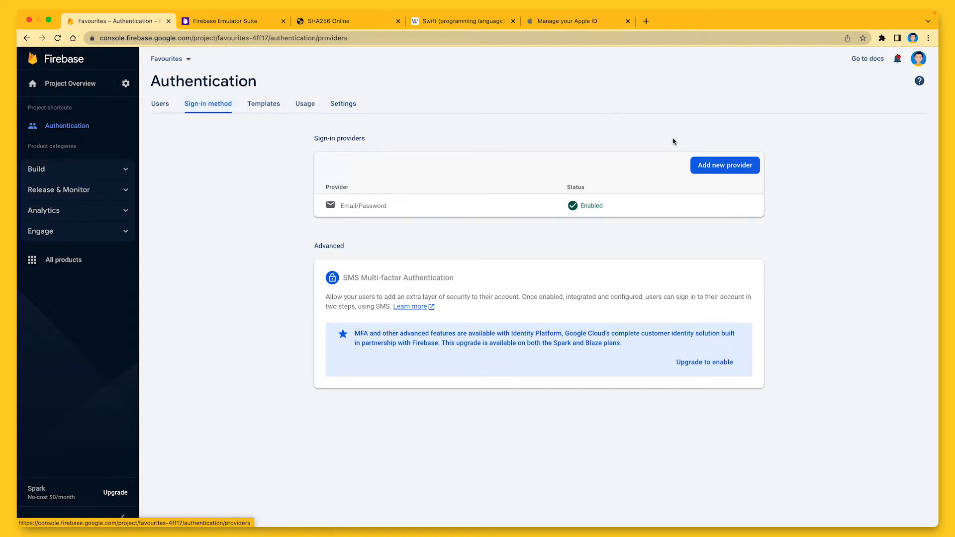
pyautogui.click(725, 165)
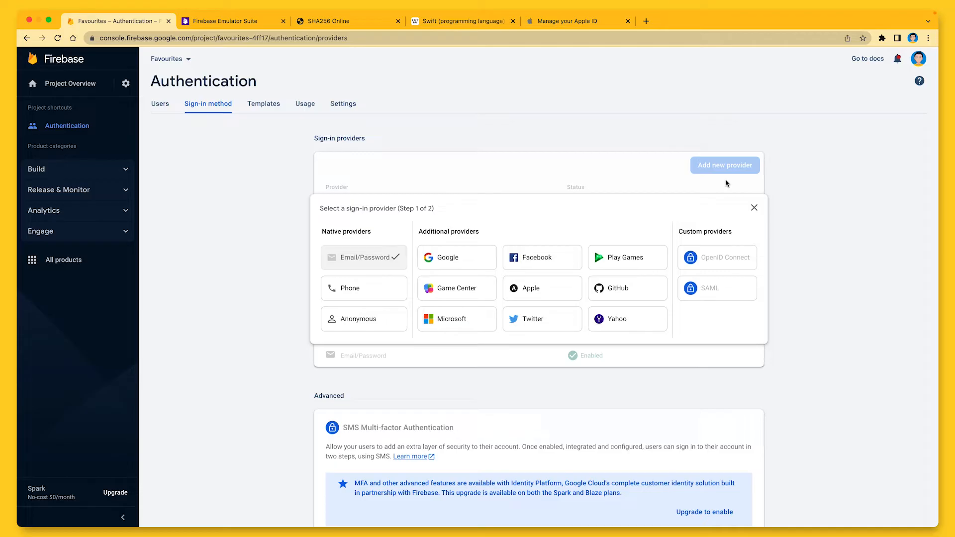
# Select the Apple tile in the Select a sign-in provider dialog
pyautogui.click(542, 288)
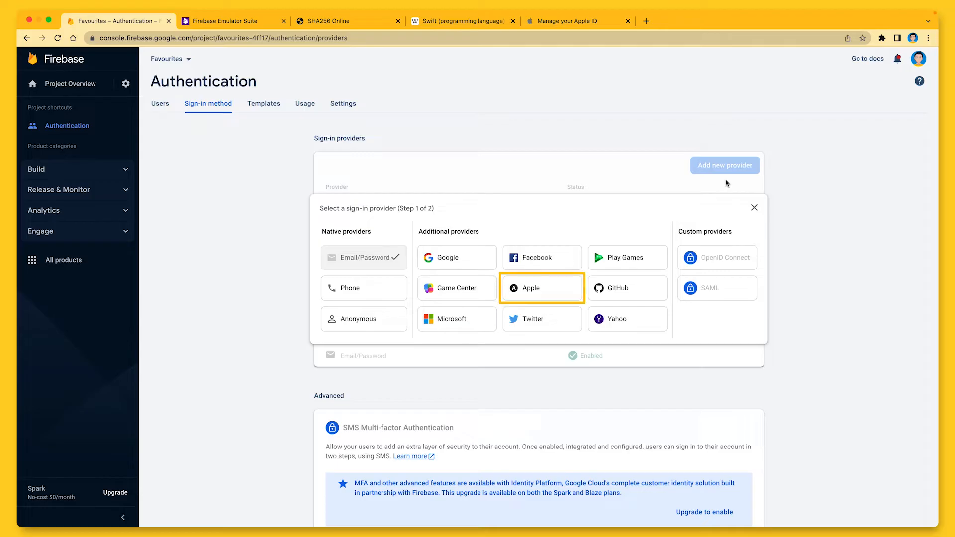
pyautogui.moveTo(542, 288)
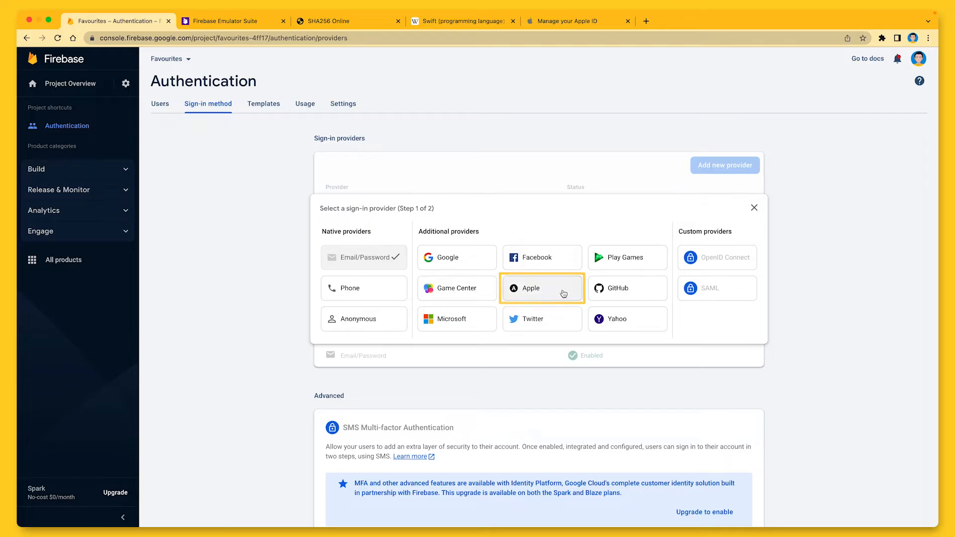
pyautogui.click(542, 288)
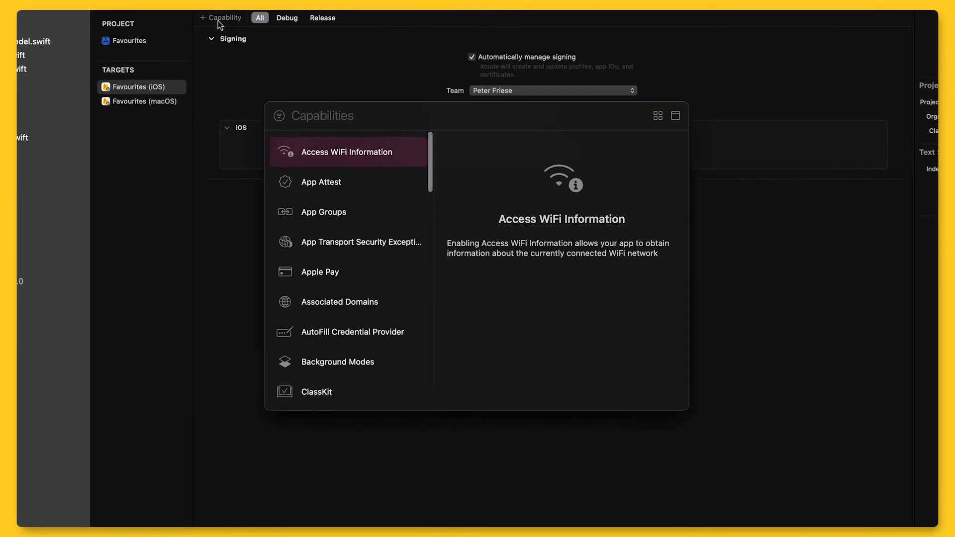
# Search the target's Capabilities list for 'sign'
pyautogui.write('sign')
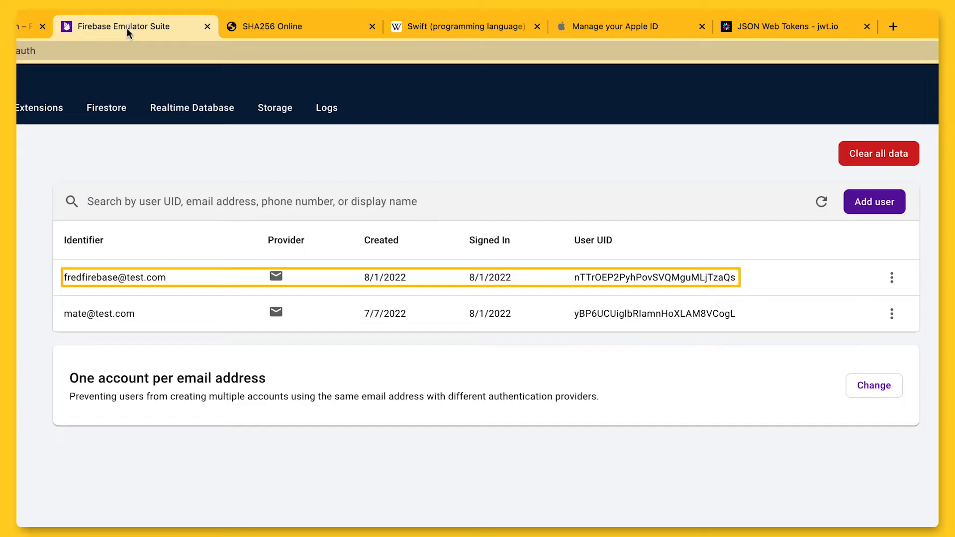
# Bring up the Firebase Emulator Suite's Authentication users table
pyautogui.click(243, 202)
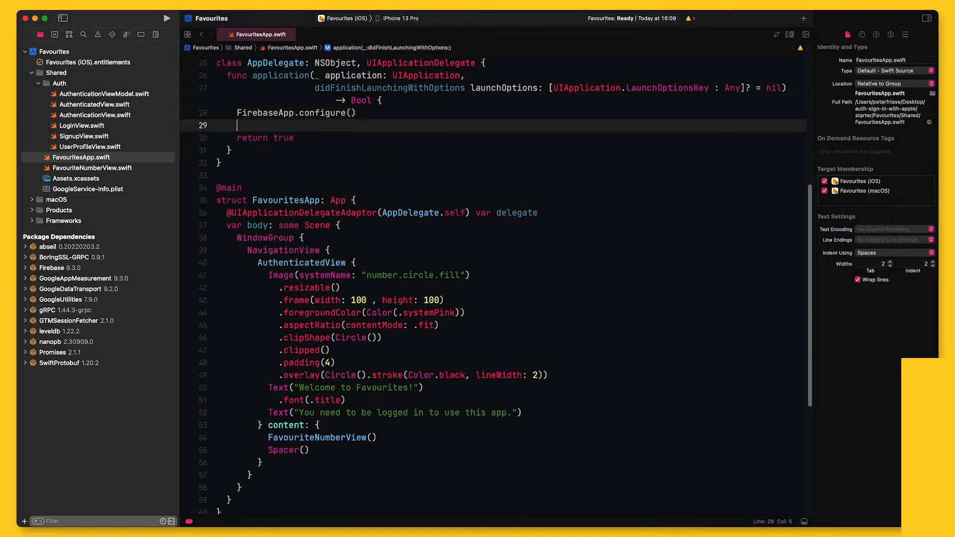
# Add Auth.auth().useEmulator(withHost: "localhost", port:) on line 29 and select the port placeholder
pyautogui.write('Auth.auth().useEmulator(withHost: "", port: Int')
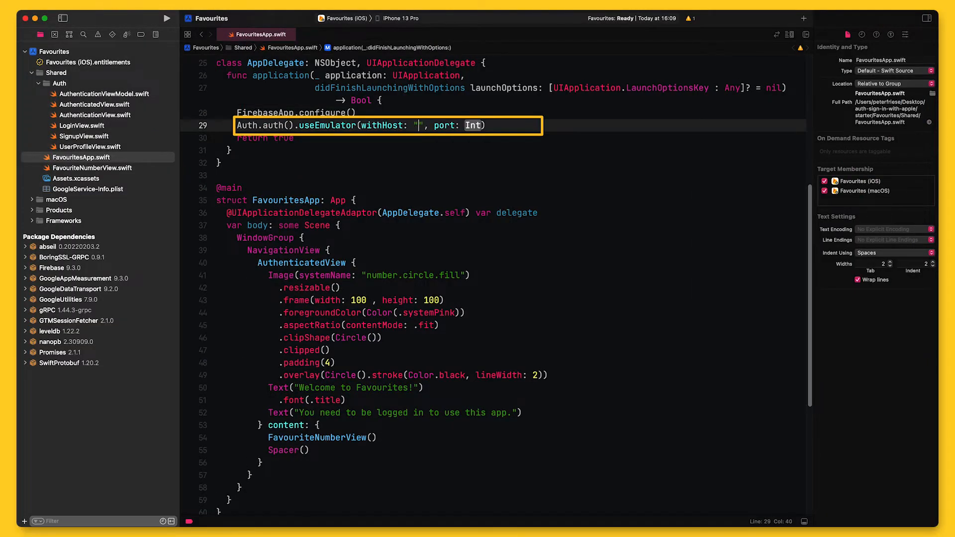
pyautogui.write('localhost')
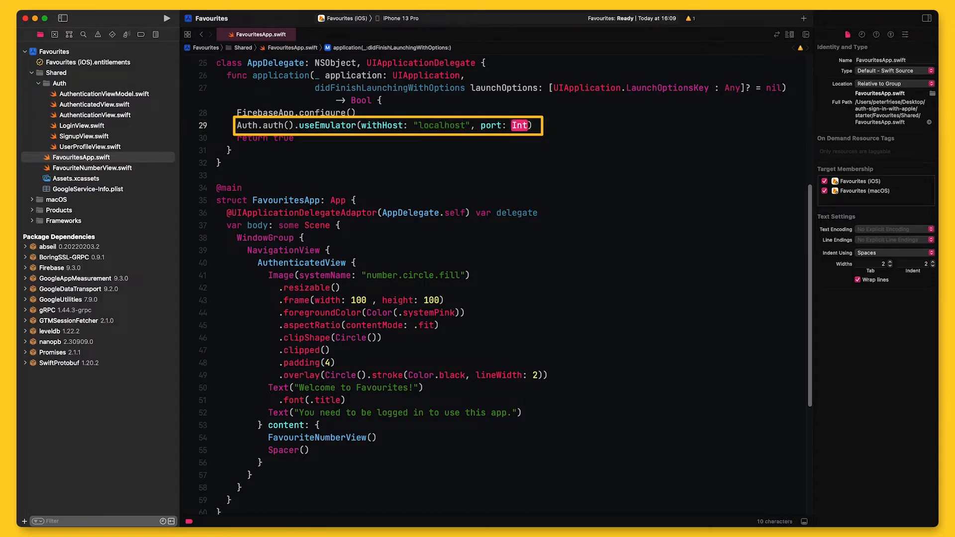
pyautogui.click(82, 125)
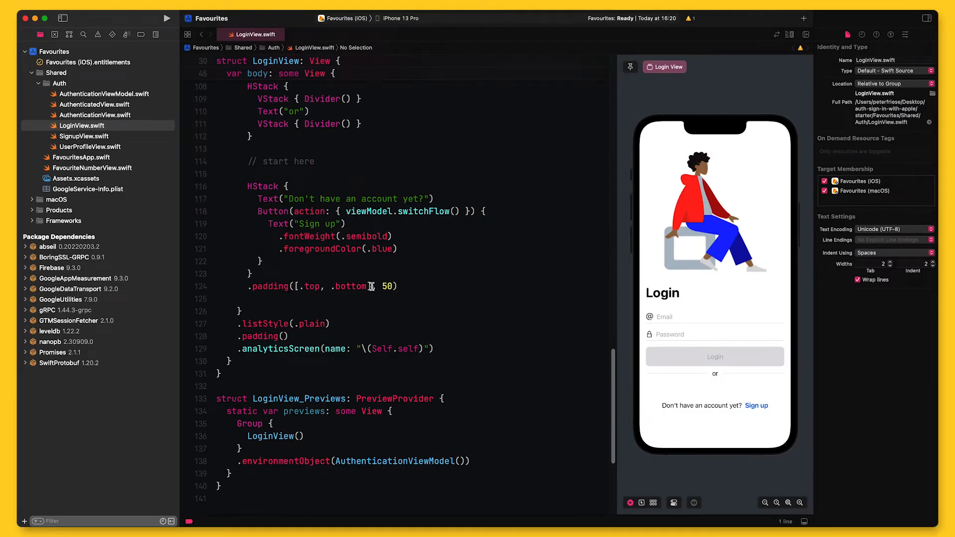
# Replace the // start here comment with SignInWithAppleButton and its trailing closures
pyautogui.click(337, 161)
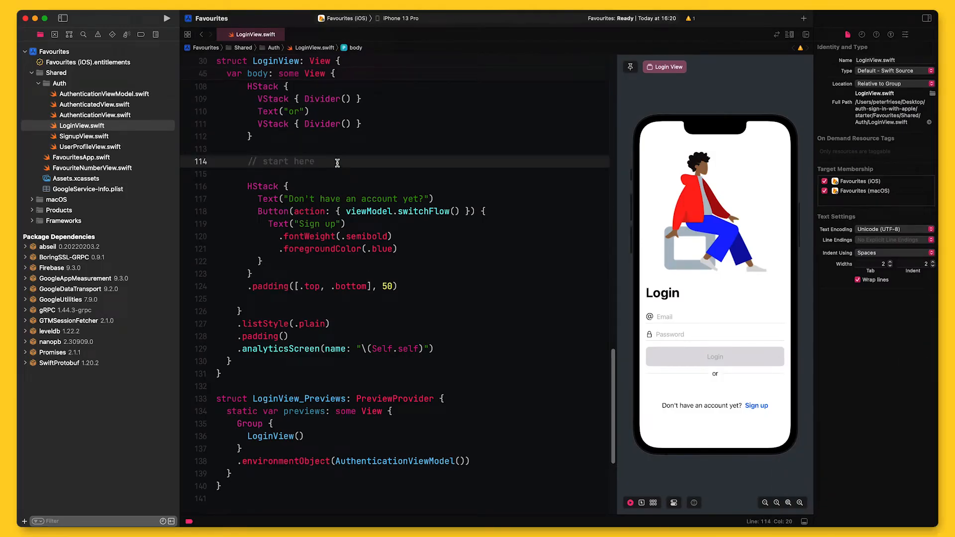
pyautogui.write('Sign')
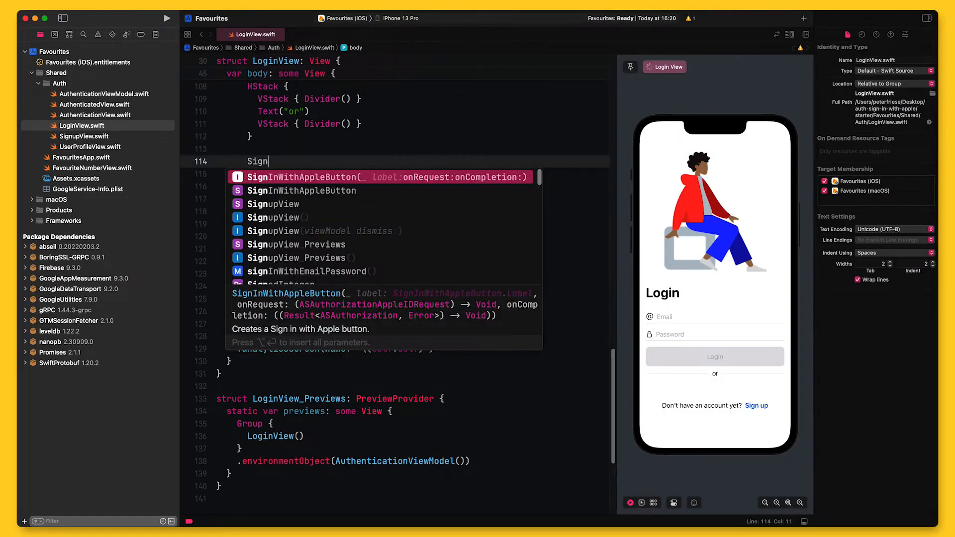
pyautogui.write('InWithAppleButton { ASAuthorizationAppleIDRequest in')
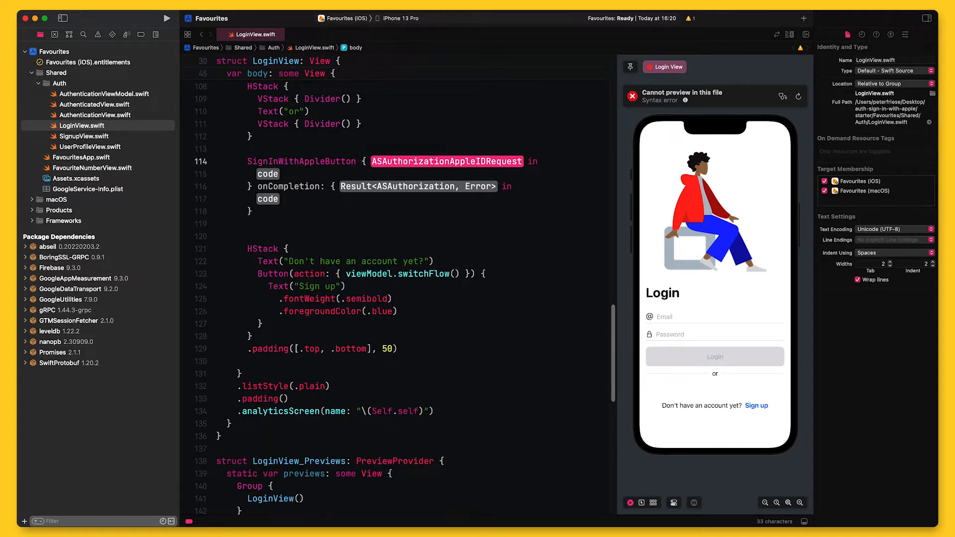
pyautogui.write('request')
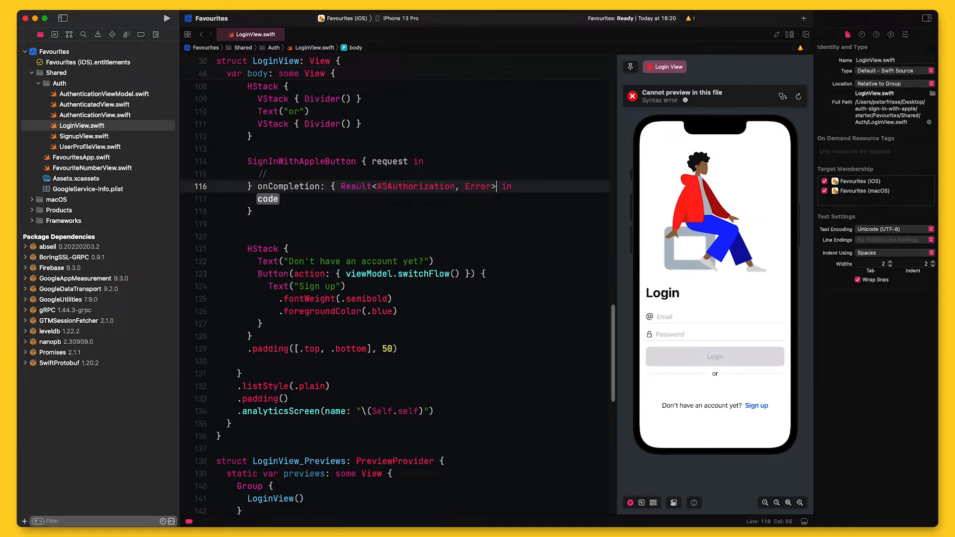
# Pass request and result to viewModel.handleSignInWithAppleRequest and handleSignInWithAppleCompletion
pyautogui.moveTo(375, 186); pyautogui.dragTo(496, 187)
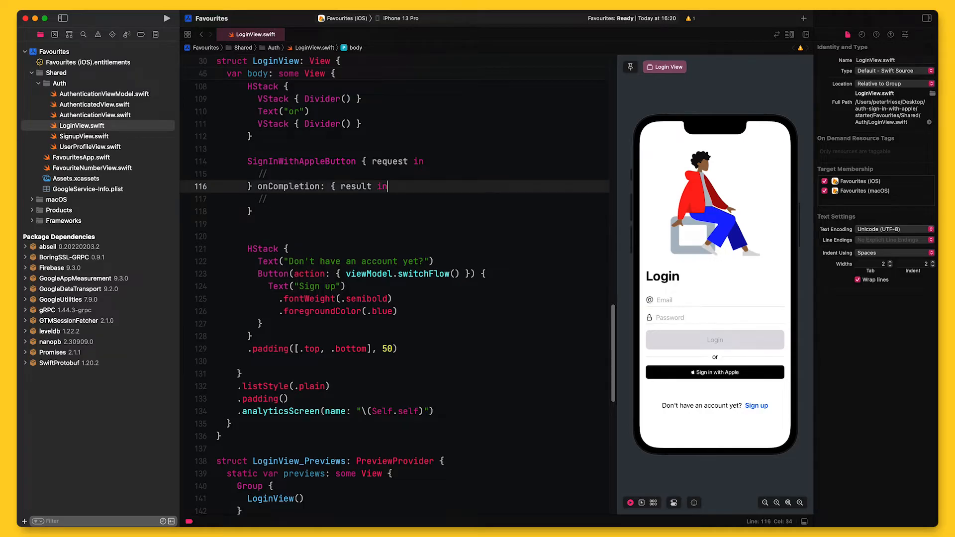
pyautogui.write('viewModel')
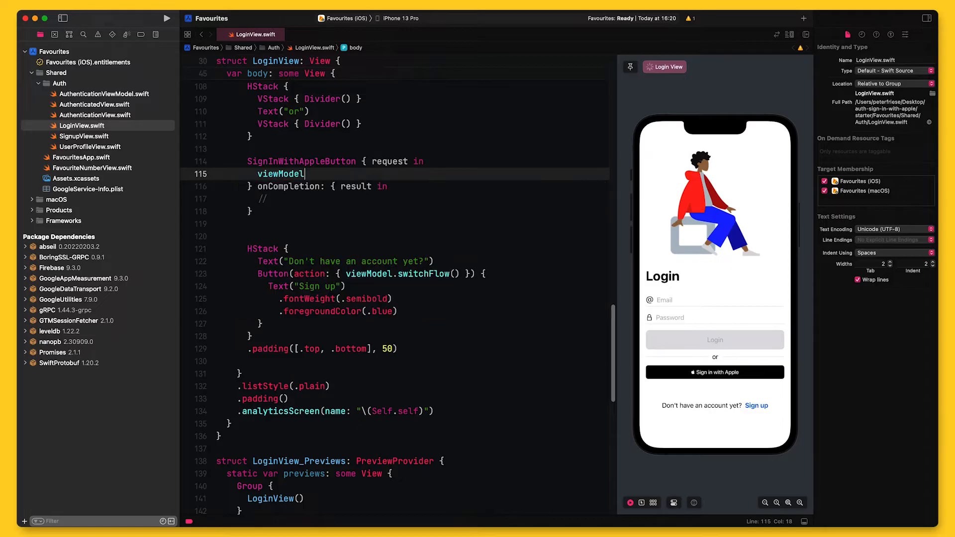
pyautogui.write('.')
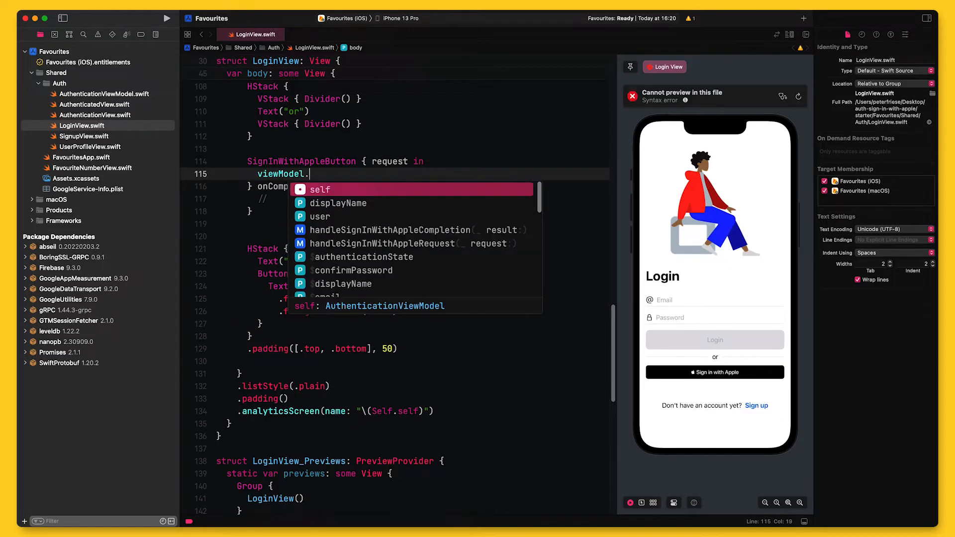
pyautogui.click(382, 243)
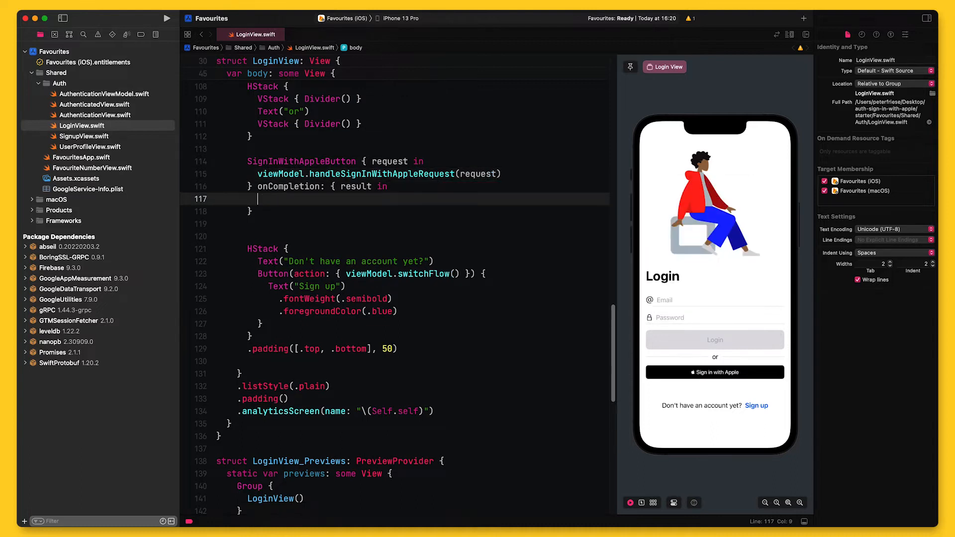
pyautogui.write('viewModel.handleSignInWithAppleCompletion(re')
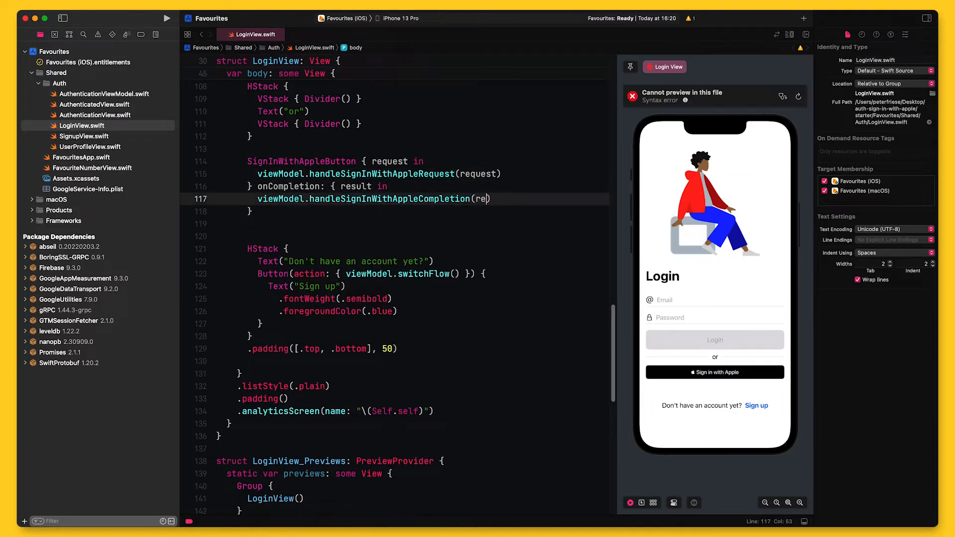
pyautogui.write('sult)')
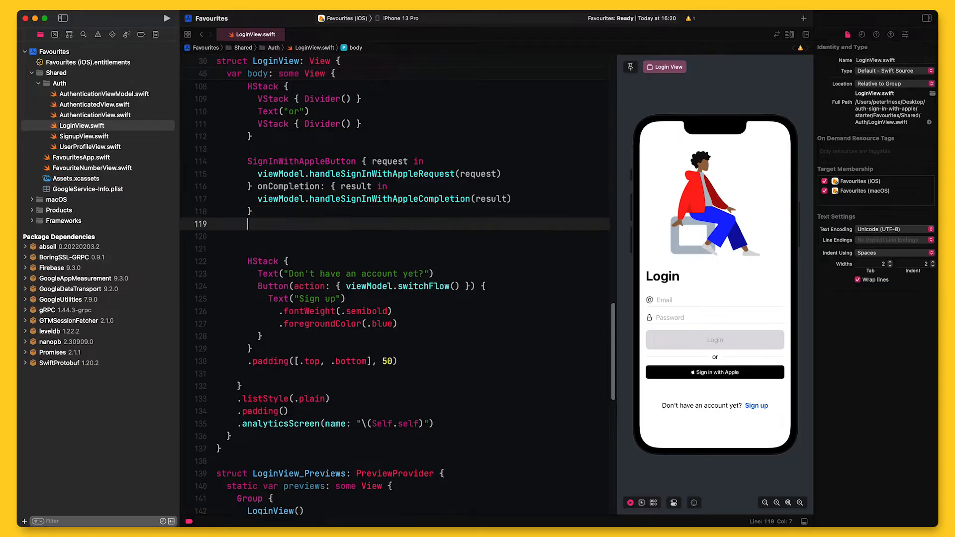
# Style the button with signInWithAppleButtonStyle: .black in light mode, .white otherwise
pyautogui.write('.')
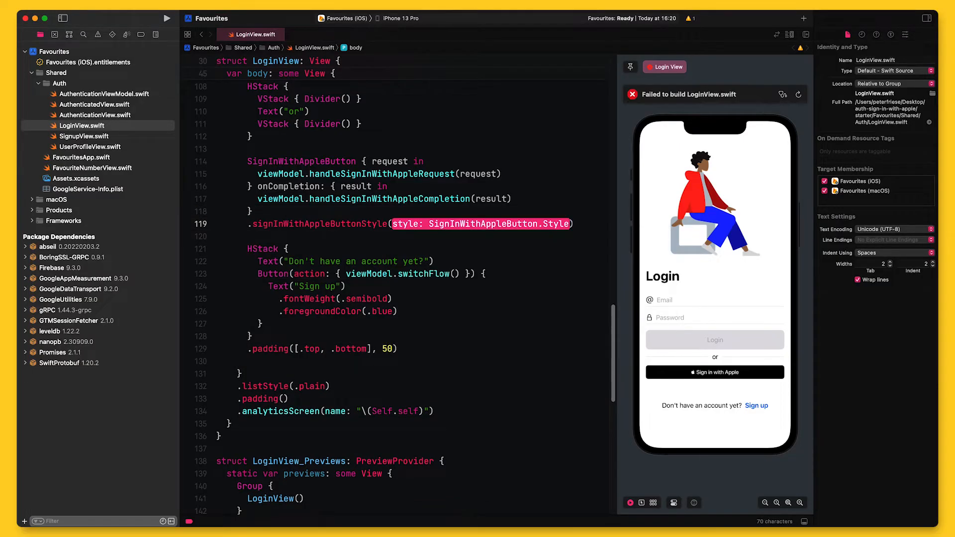
pyautogui.write('colorScheme = .light ? .black')
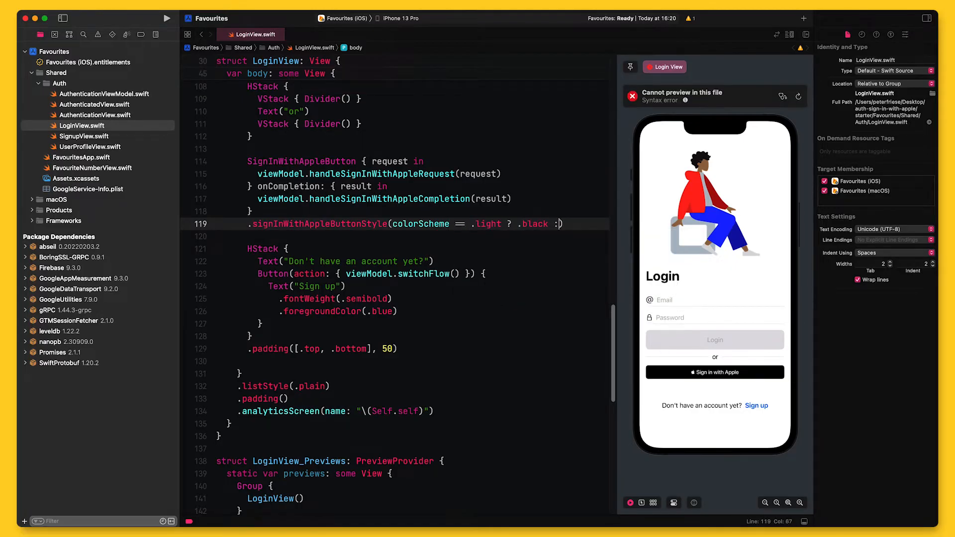
pyautogui.write(': .white)')
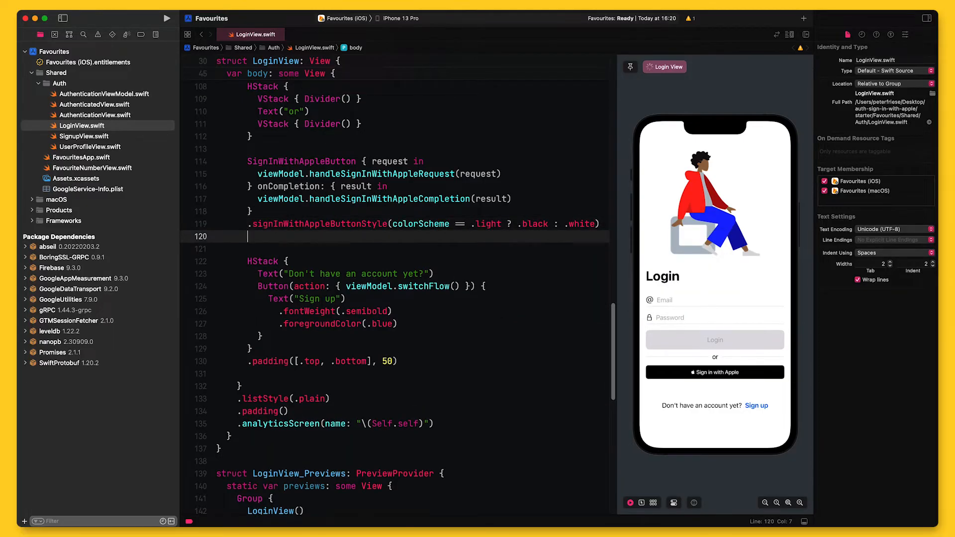
# Give the button .frame(maxWidth: .infinity, minHeight: 50)
pyautogui.write('.frame')
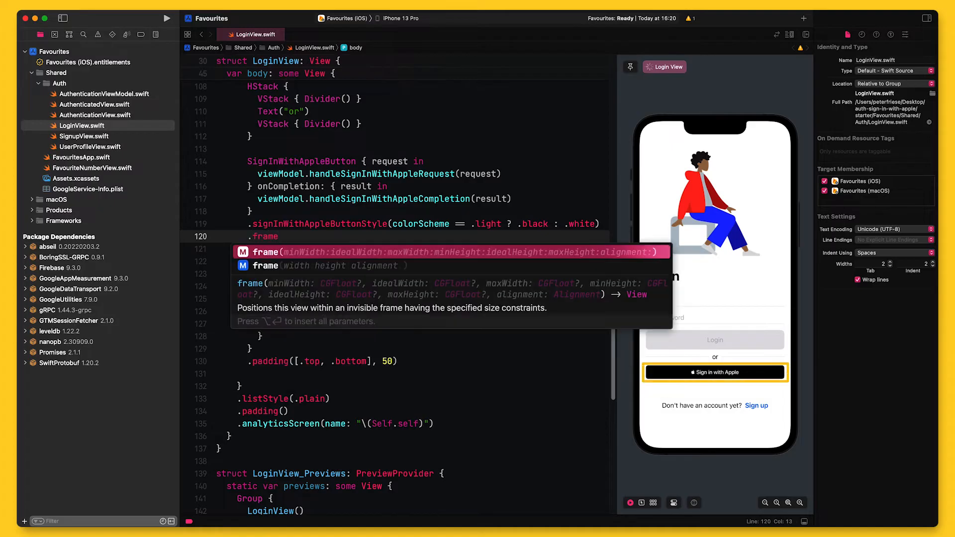
pyautogui.write('maxmin')
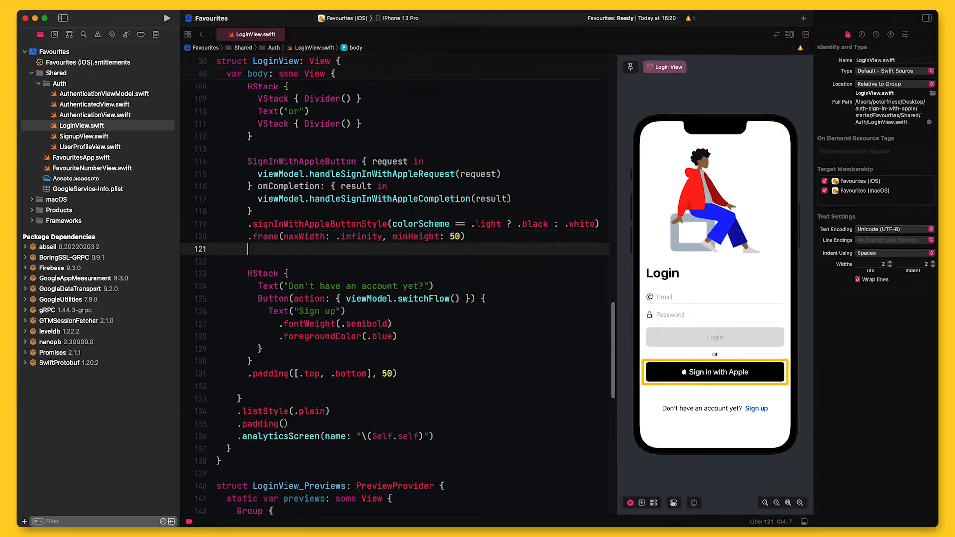
pyautogui.write('.cor')
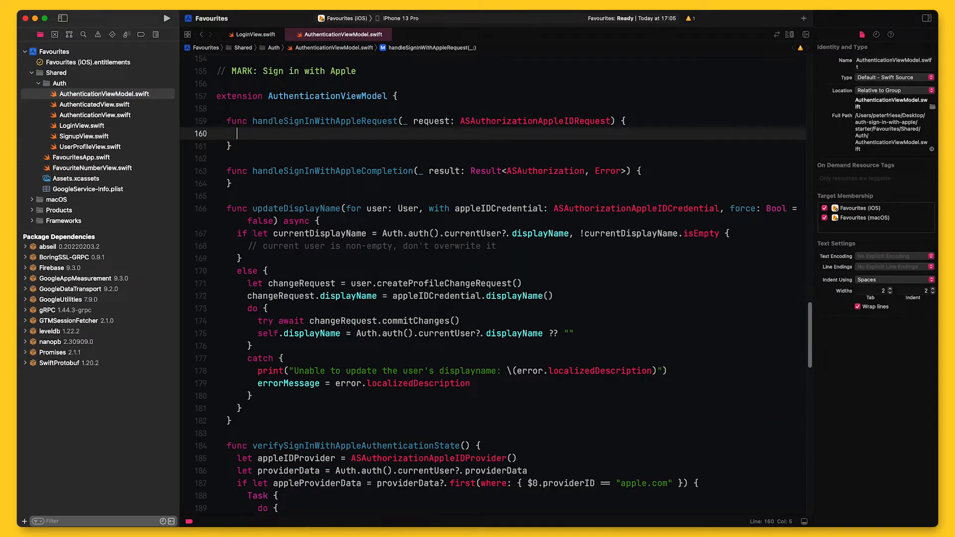
# Set request.requestedScopes to [.fullName, .email] in handleSignInWithAppleRequest
pyautogui.write('request')
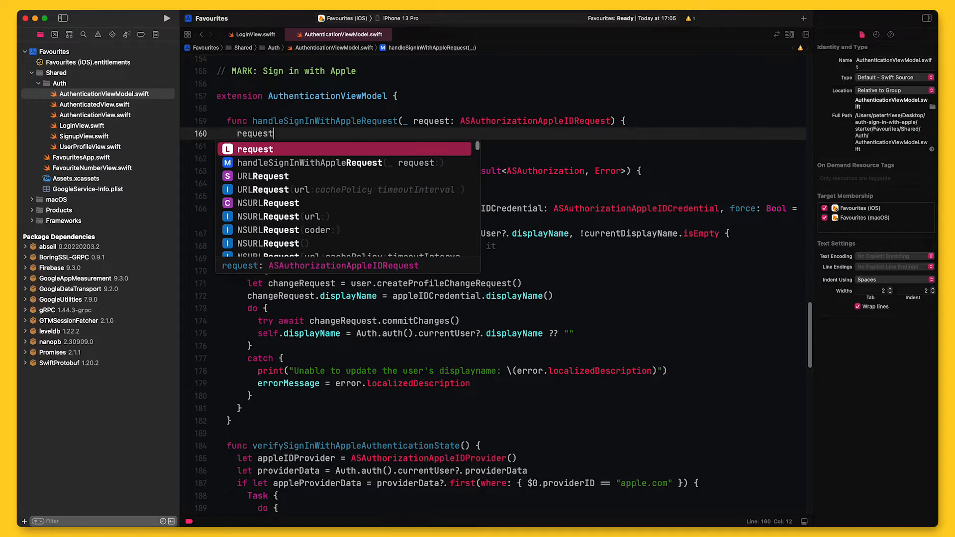
pyautogui.write('.requestedScopes =')
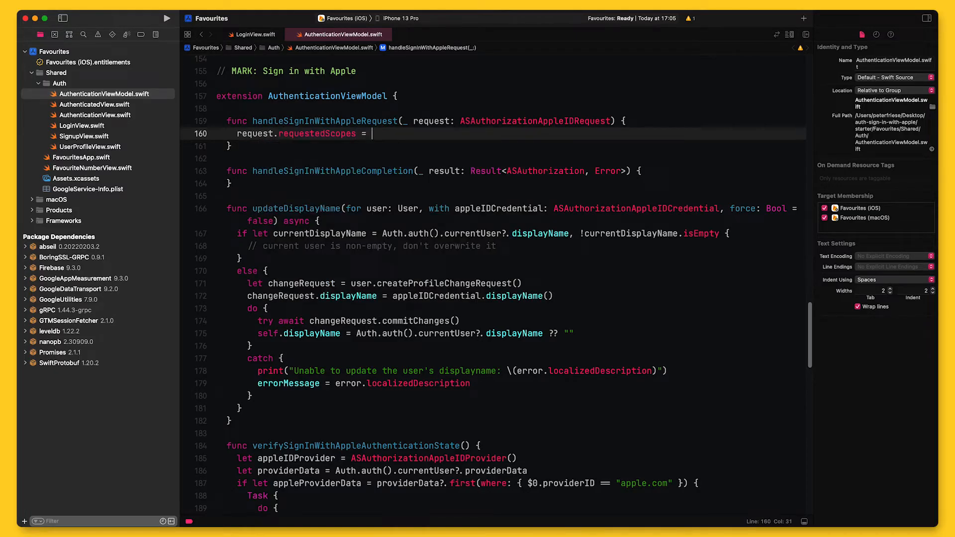
pyautogui.write('[')
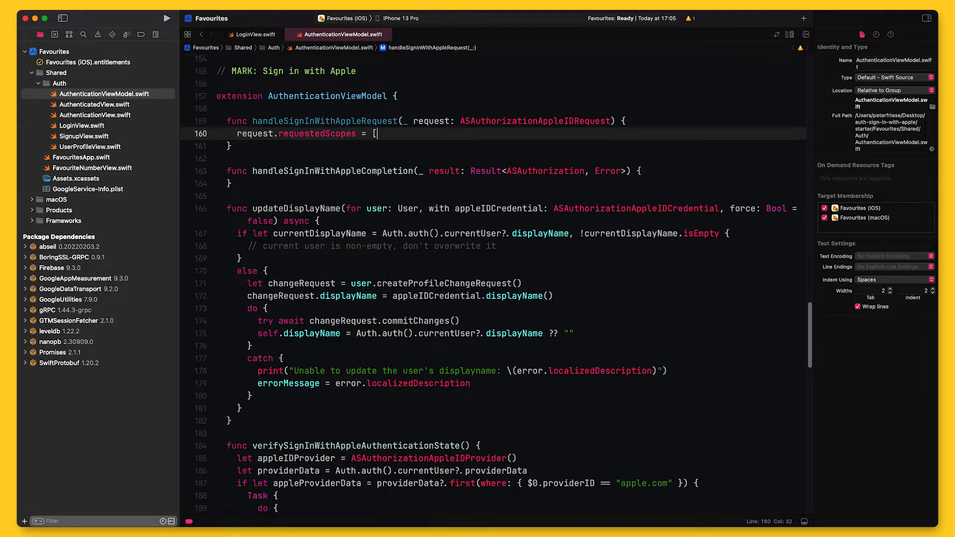
pyautogui.write('.fullName')
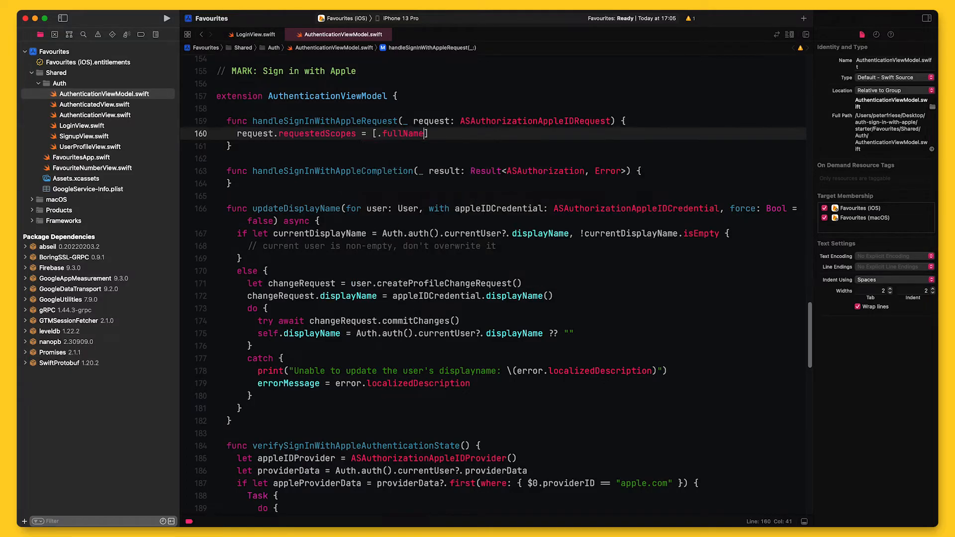
pyautogui.write(', .email')
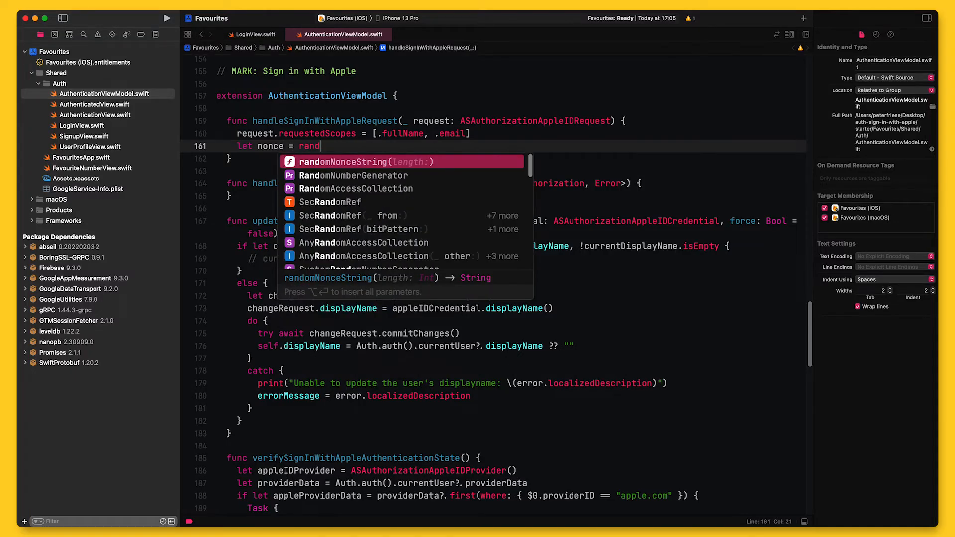
# Generate a nonce with randomNonceString(), store it in currentNonce, and set request.nonce
pyautogui.write('om')
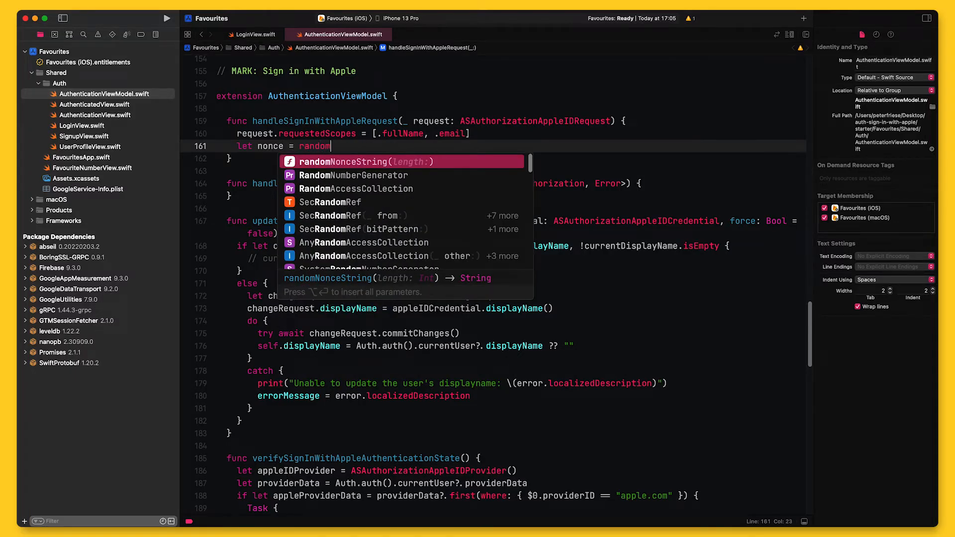
pyautogui.write('NonceString()')
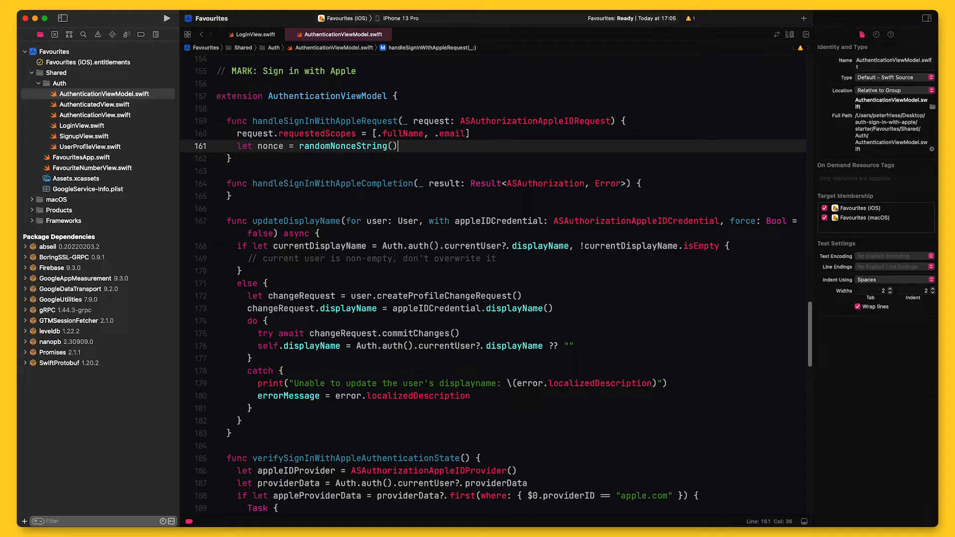
pyautogui.doubleClick(342, 145)
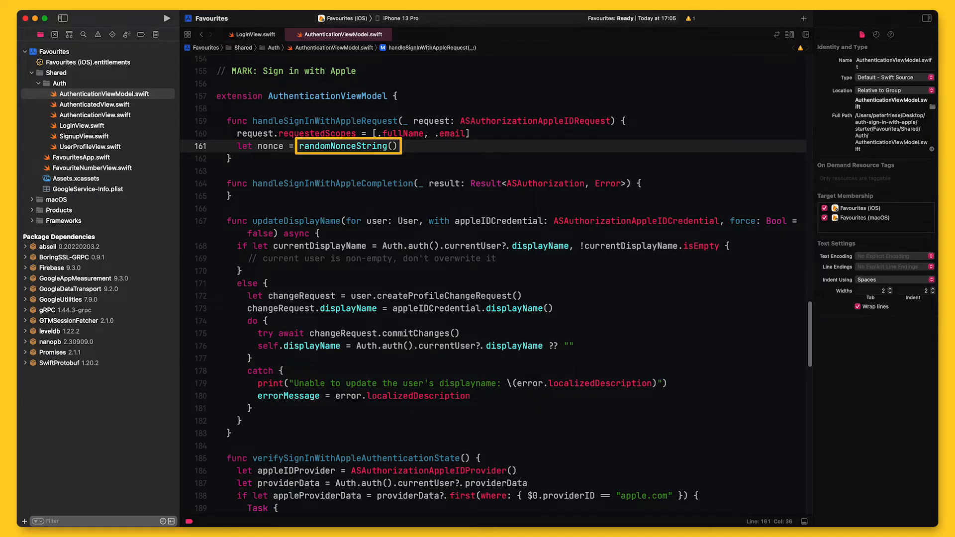
pyautogui.write('currentNonce = nonce')
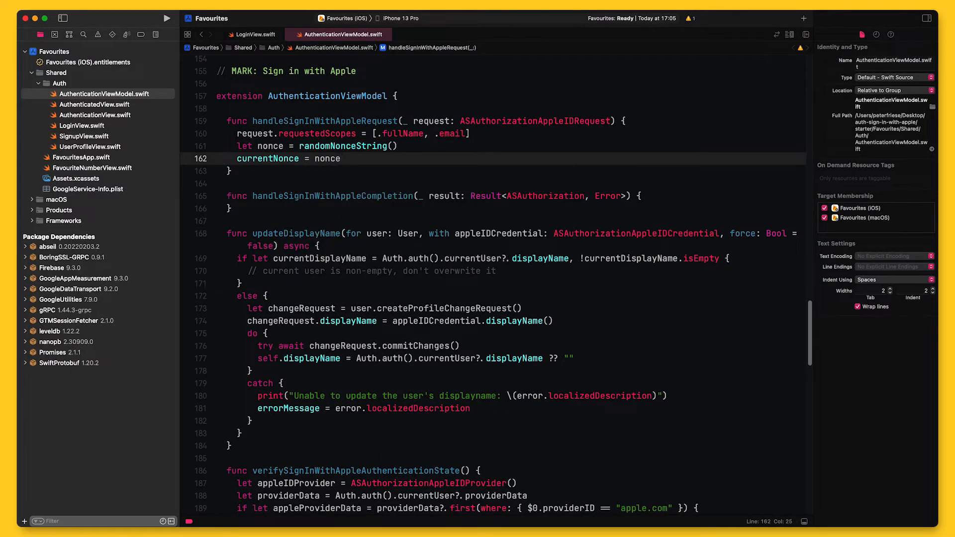
pyautogui.write('request.non')
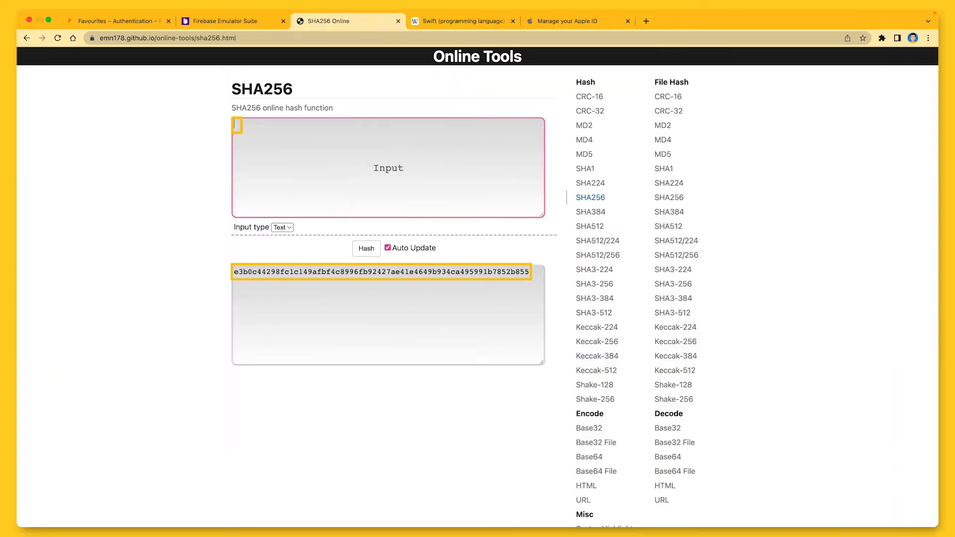
# Hash 'Swift' and then the pasted Swift paragraph with the online SHA256 tool
pyautogui.write('Swi')
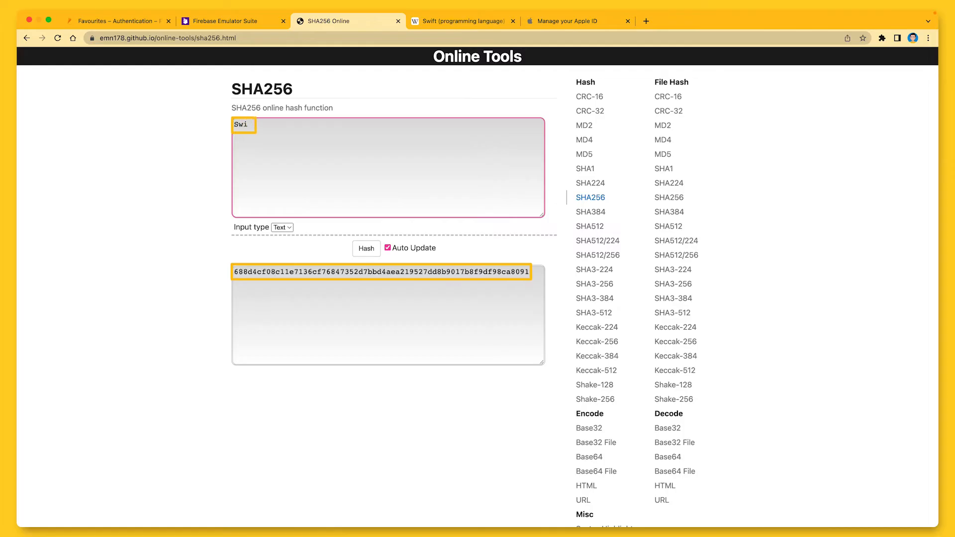
pyautogui.write('ft')
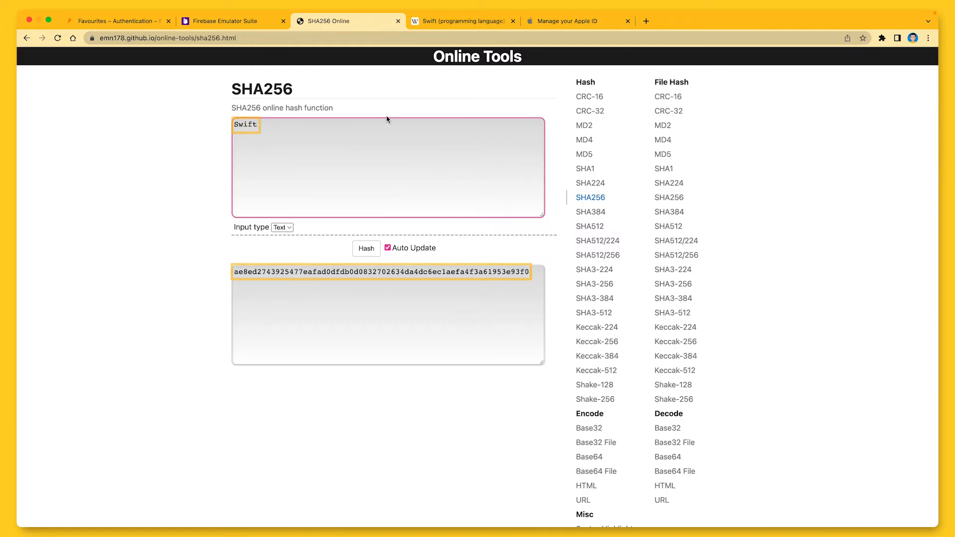
pyautogui.click(463, 21)
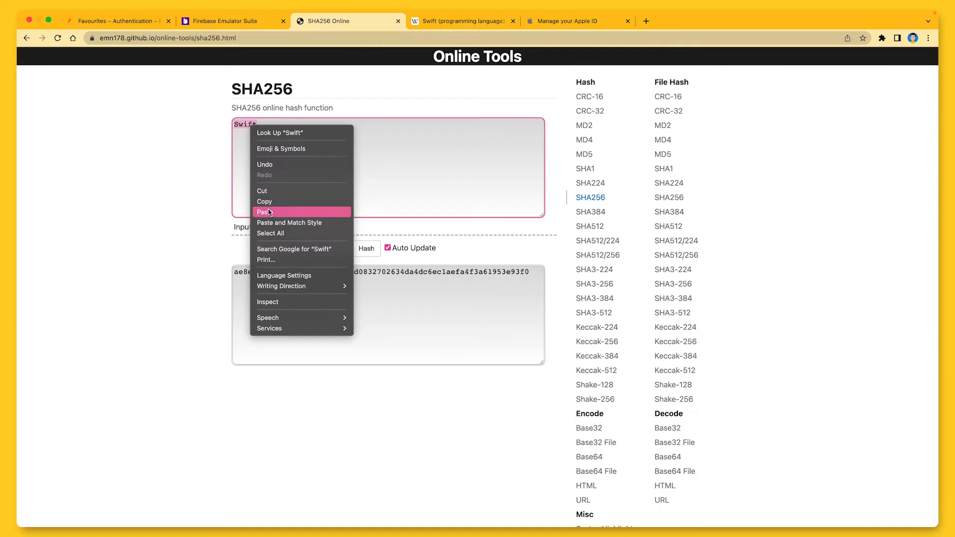
pyautogui.click(263, 212)
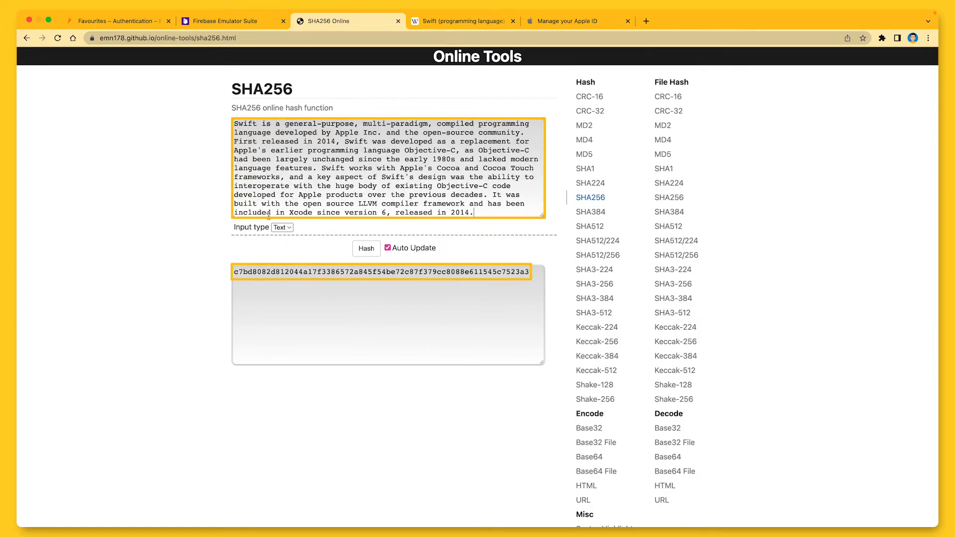
pyautogui.write('!')
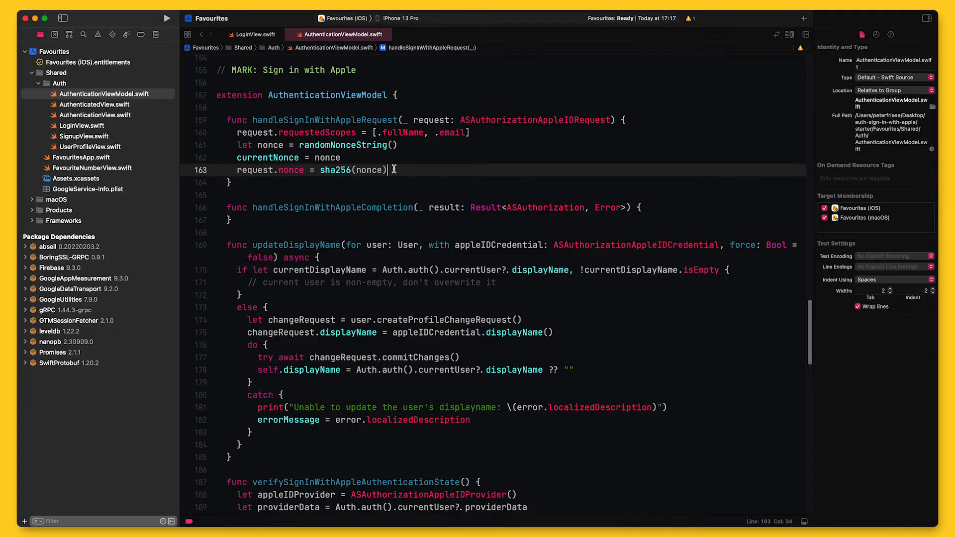
# Highlight the sha256(nonce) call, then start a new line in handleSignInWithAppleCompletion
pyautogui.doubleClick(254, 170)
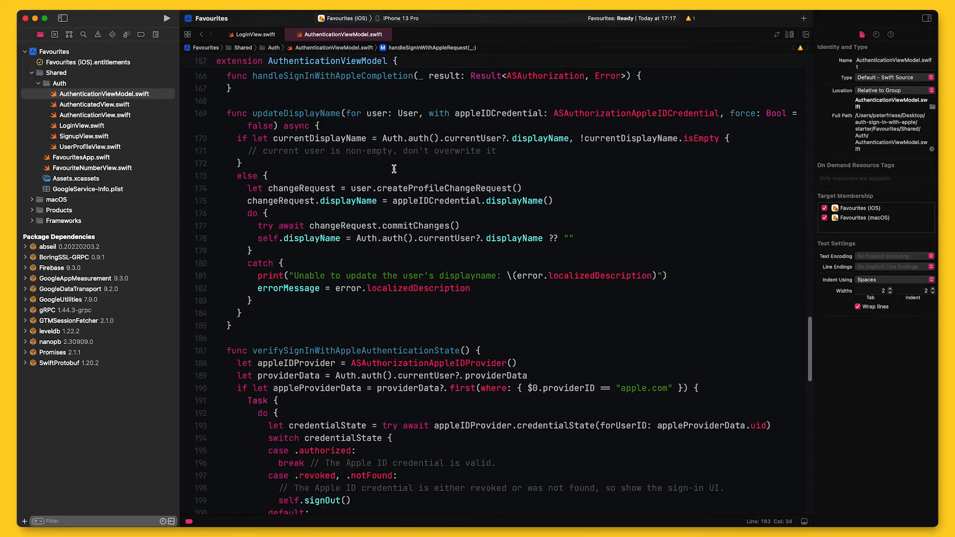
pyautogui.click(643, 75)
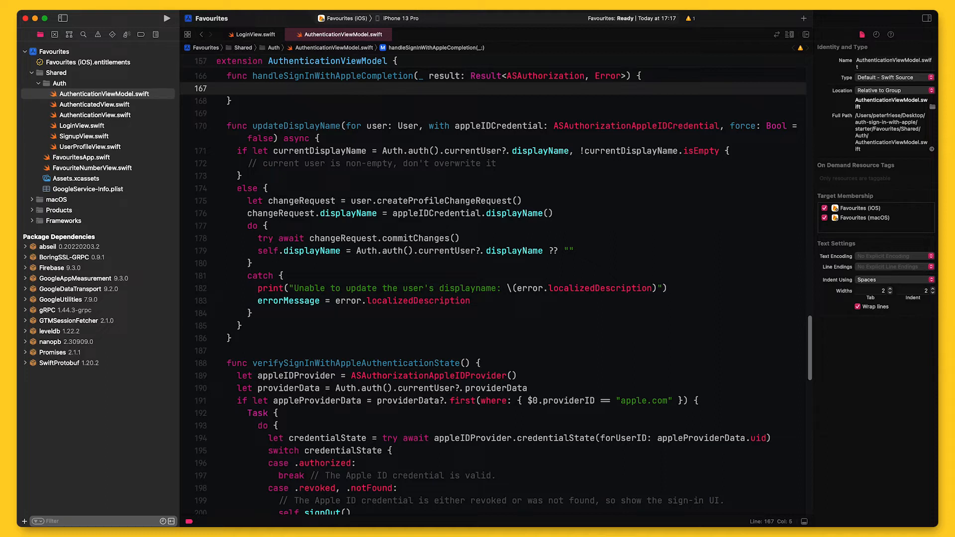
# Store failure.localizedDescription in errorMessage when sign-in fails
pyautogui.write('if case .failure(let failure) = result {')
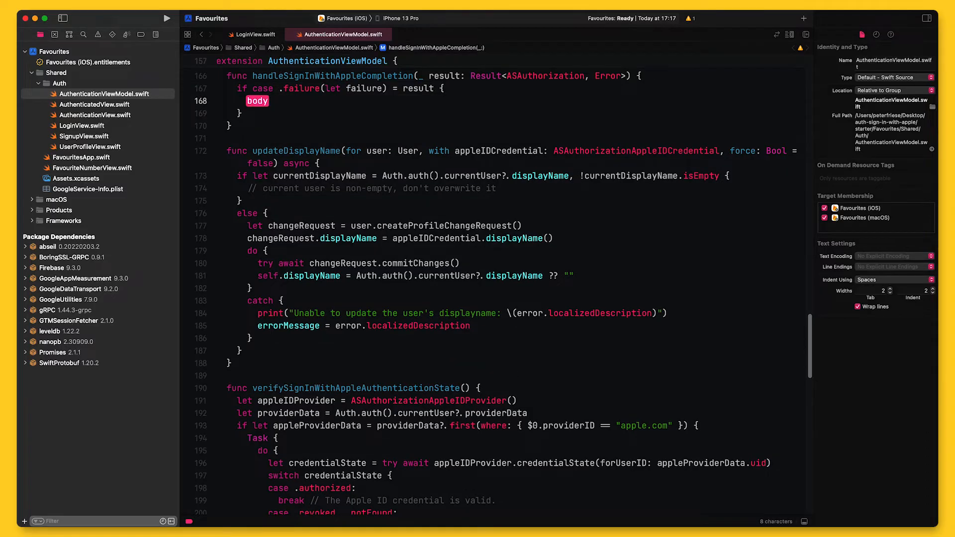
pyautogui.write('errorMessage =')
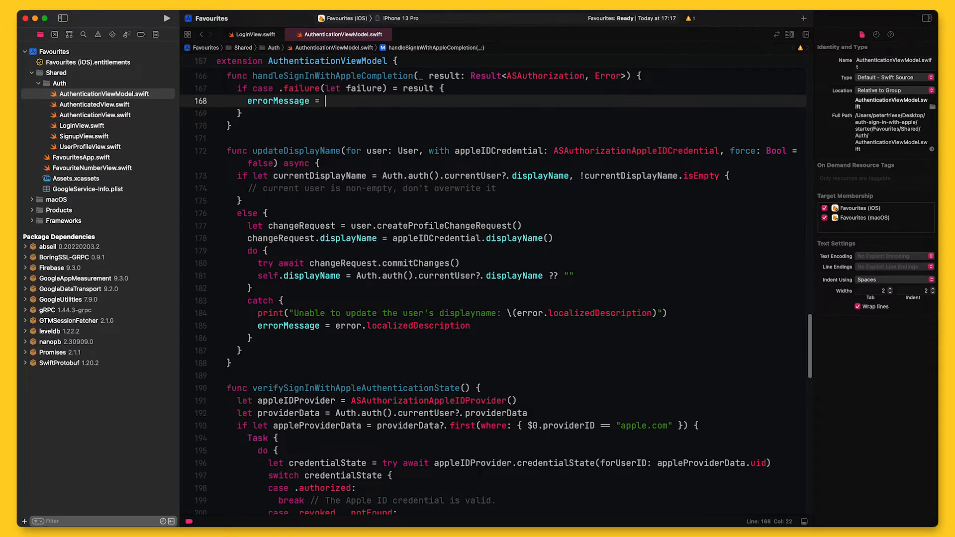
pyautogui.write('failure.localizedDescription')
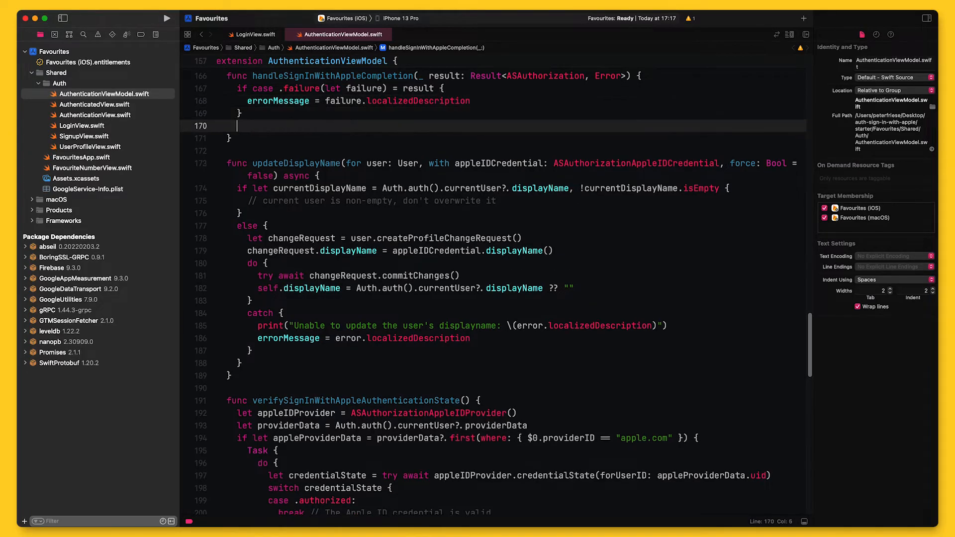
# Add an else-if success case that unwraps appleIDCredential from the credential
pyautogui.write('else i')
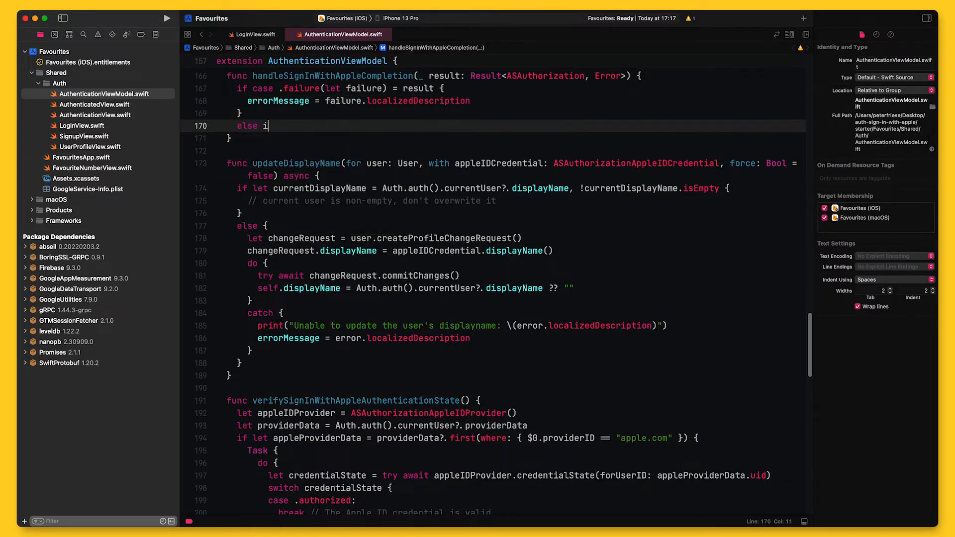
pyautogui.write('f case .success(let success) = result {')
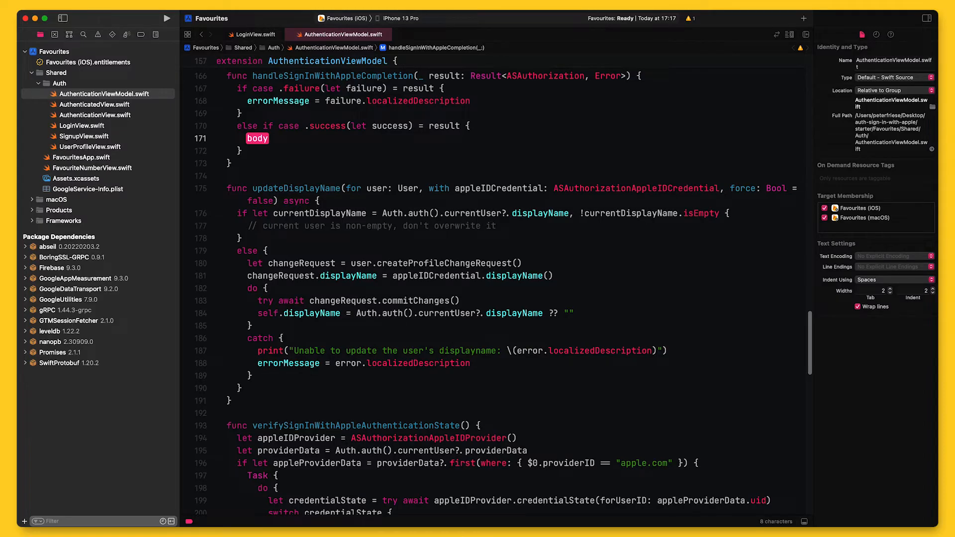
pyautogui.write('if let')
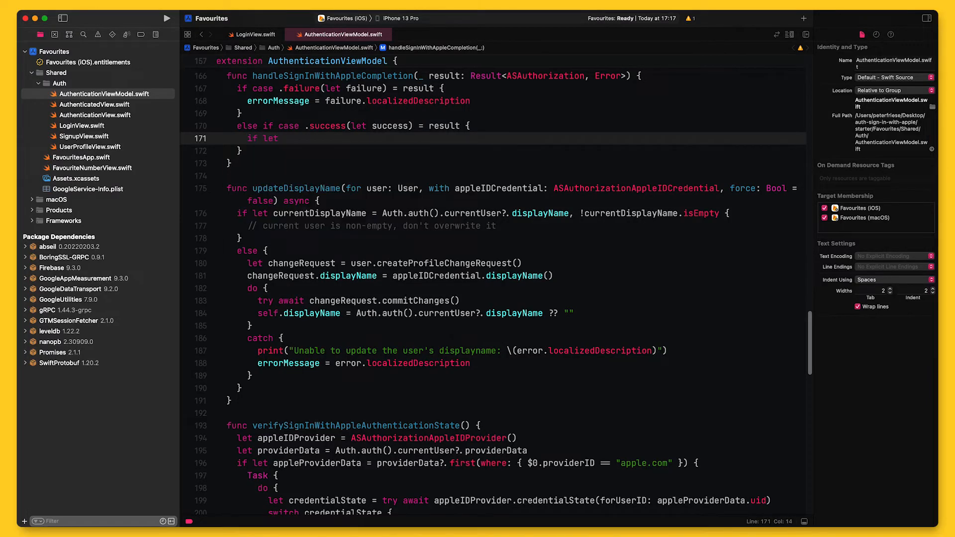
pyautogui.write('appleIDCredential = success.credential as? ASAuthorizationAppleIDCredential {')
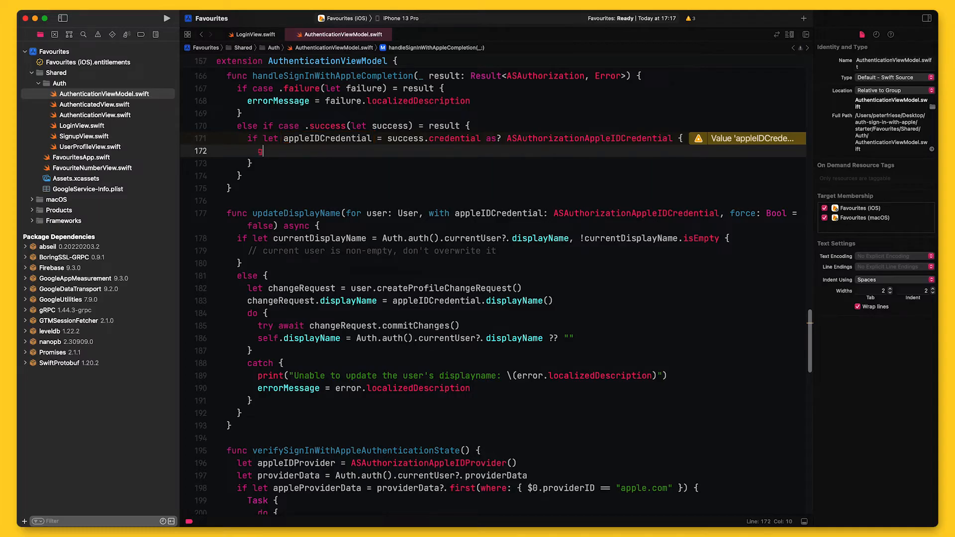
# Guard currentNonce, calling fatalError when a login callback arrives without a login request
pyautogui.write('guard let nonce =')
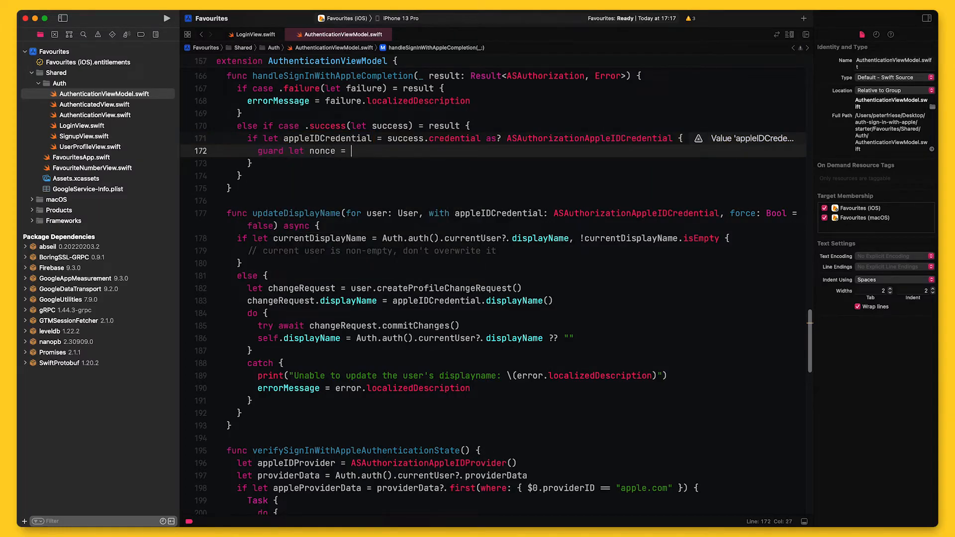
pyautogui.write('currentNonce else {')
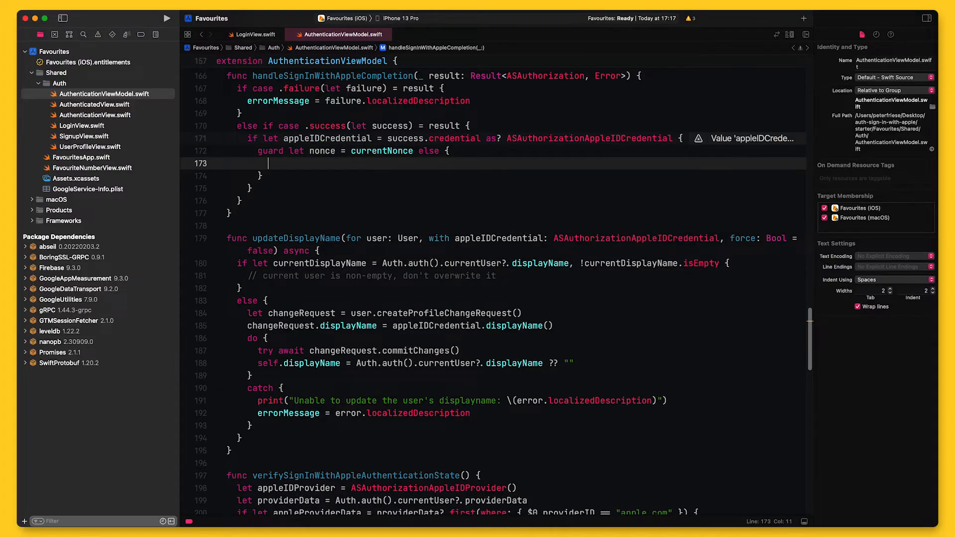
pyautogui.write('fatalError("')
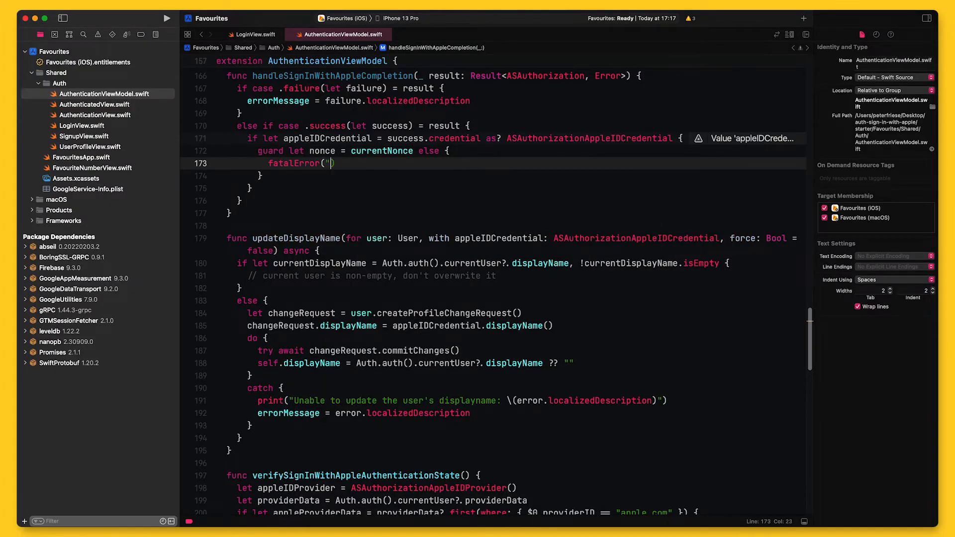
pyautogui.write('Invalid state: a login')
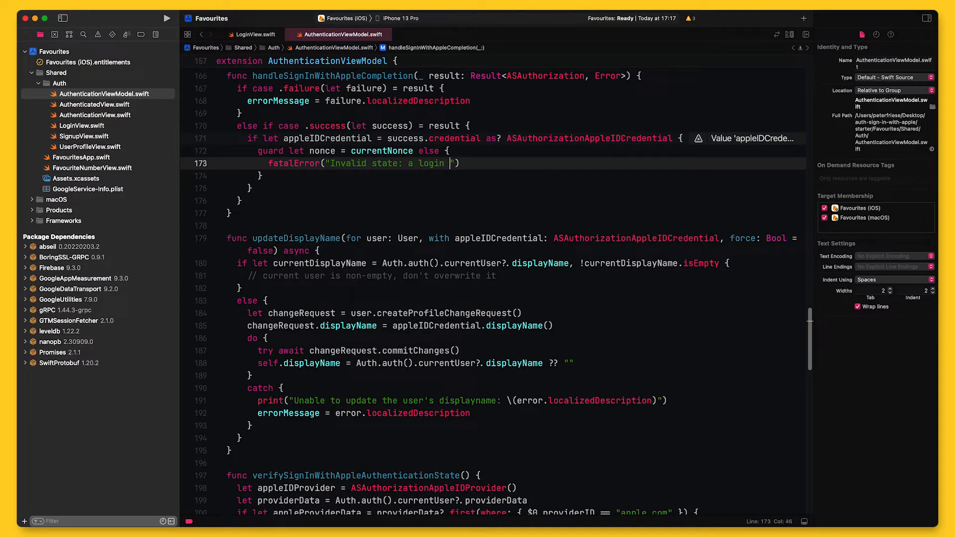
pyautogui.write('callback was received,')
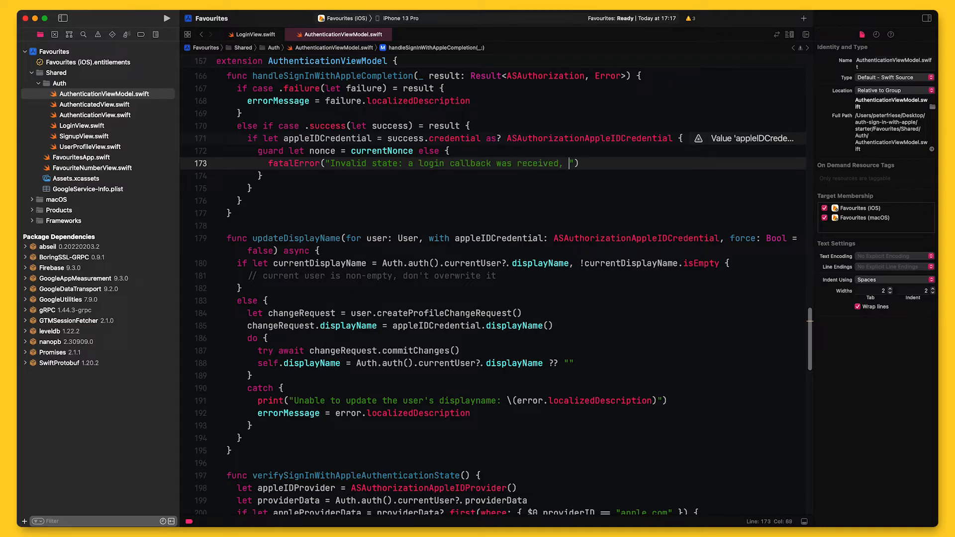
pyautogui.write('but no login request was sent.')
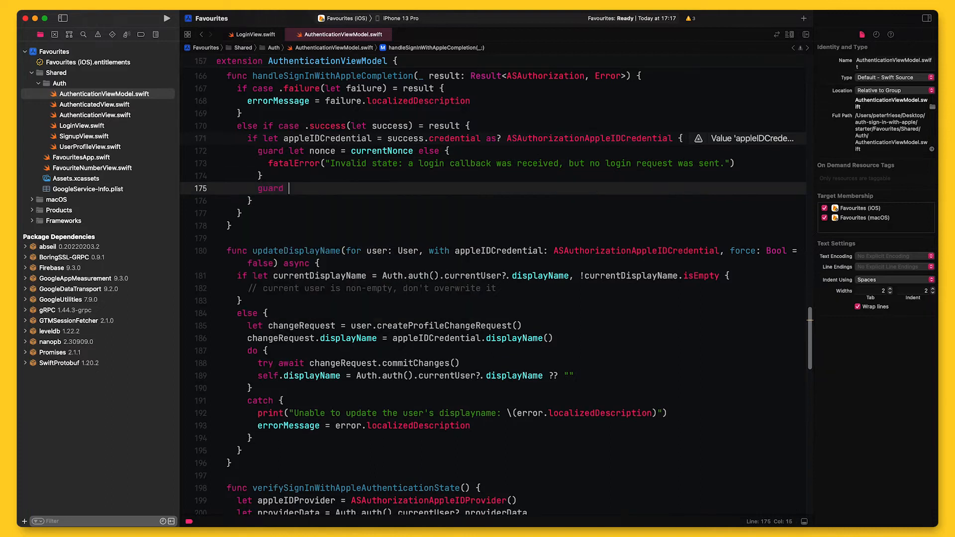
# Guard the identity token, printing 'Unable to fetch identity token.', and begin its UTF-8 conversion
pyautogui.write('let appleIDToken = appleIDCredential.identityToken else {')
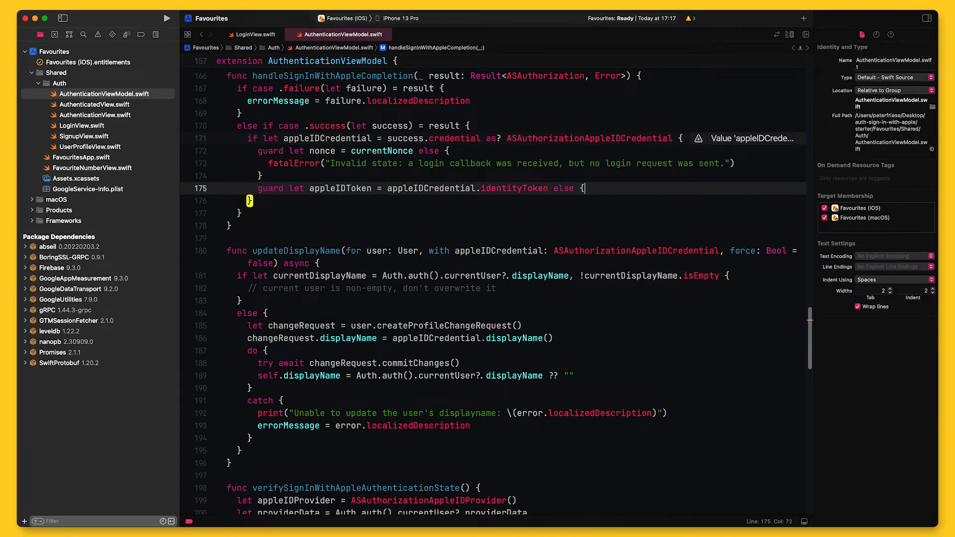
pyautogui.write('print("Unable to fetch identity token.")')
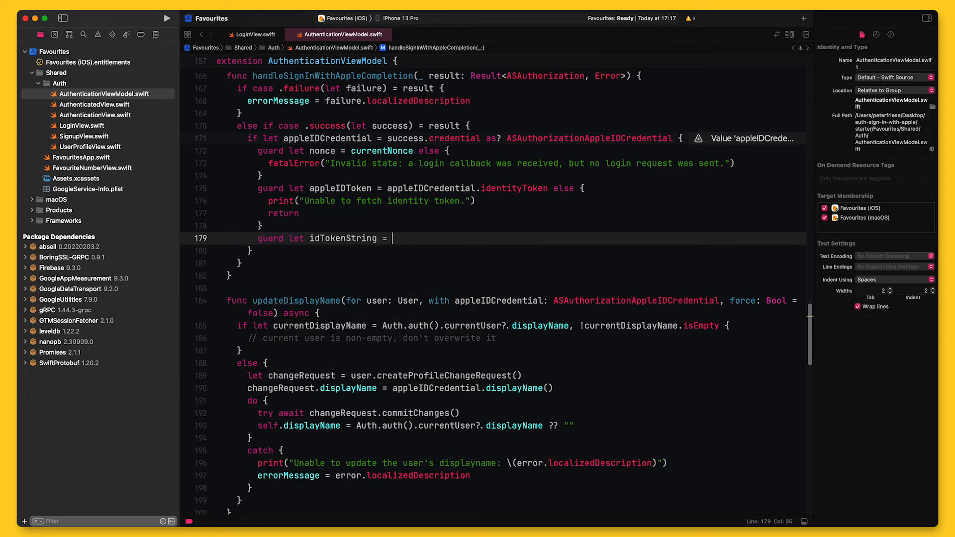
pyautogui.write('String(data: appleIDToken, encoding: .utf8) else {')
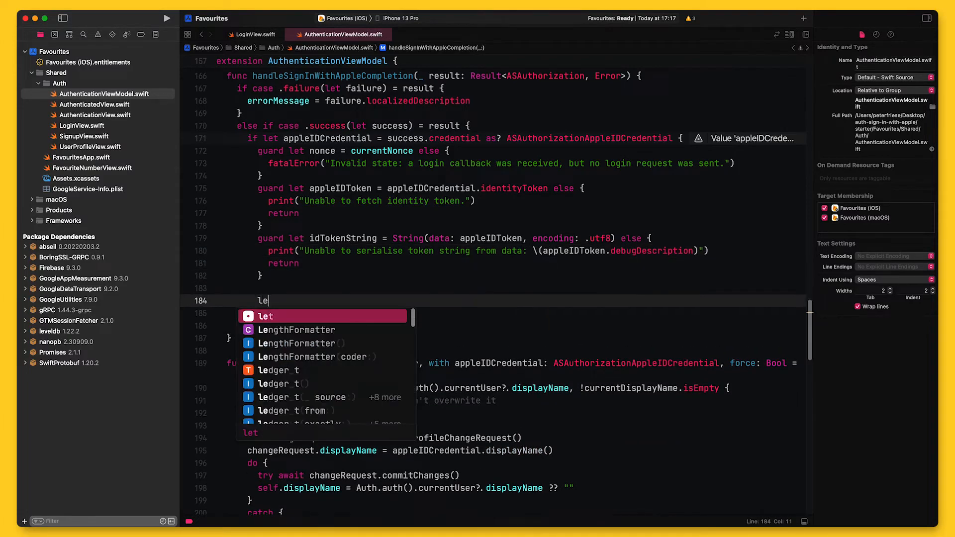
# Create an apple.com OAuthProvider credential from idTokenString and the raw nonce
pyautogui.write('credential =')
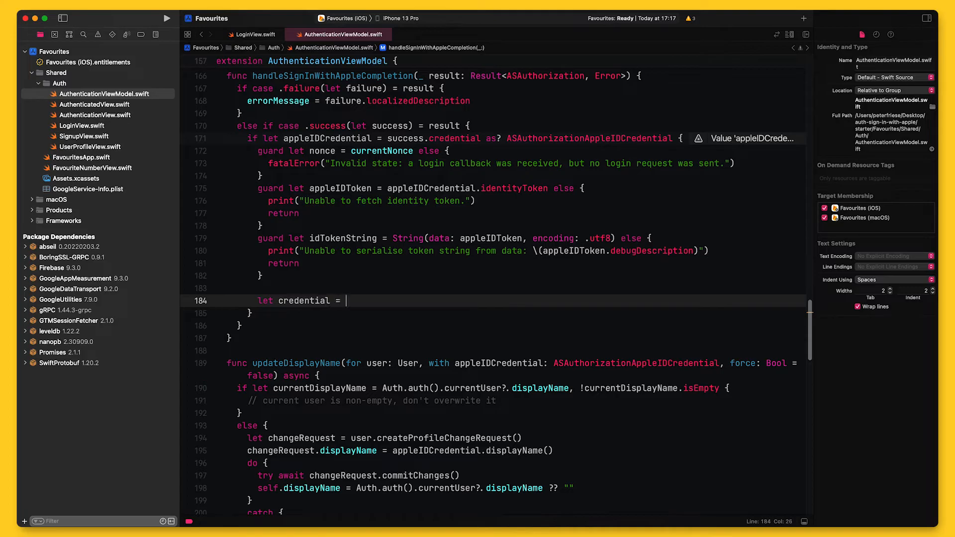
pyautogui.write('OAuthProvider.credential(withProviderID: "apple.com", idToken: String, rawNonce: String?')
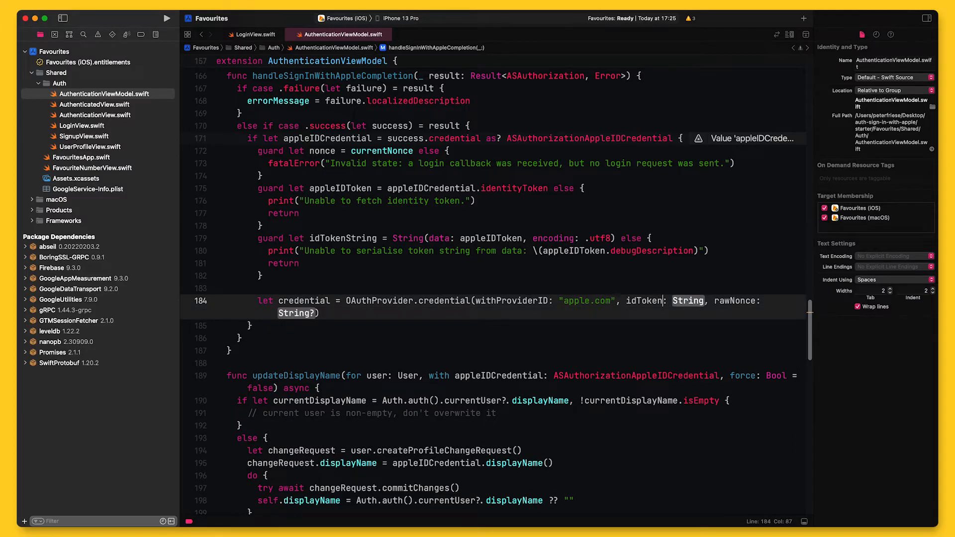
pyautogui.write('idToken: idTokenString,')
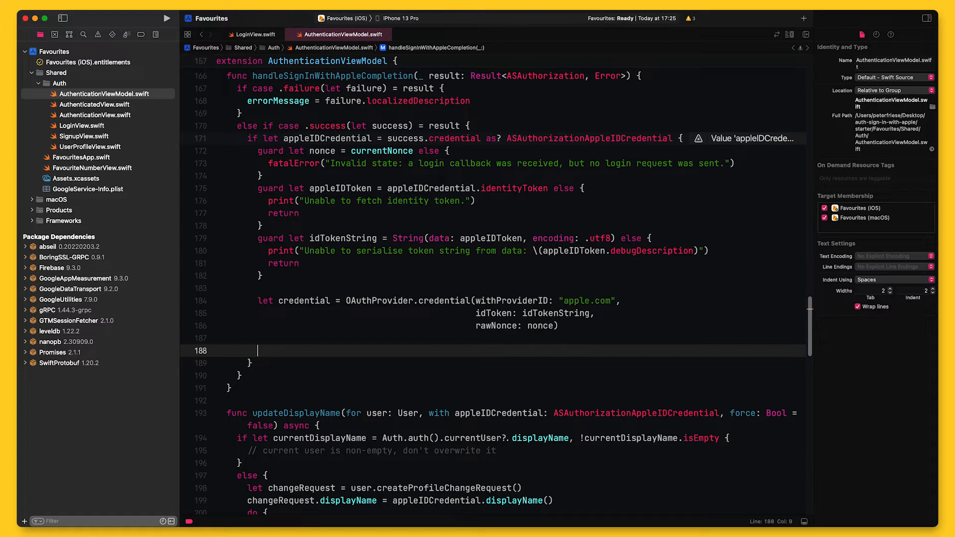
pyautogui.write('Task {')
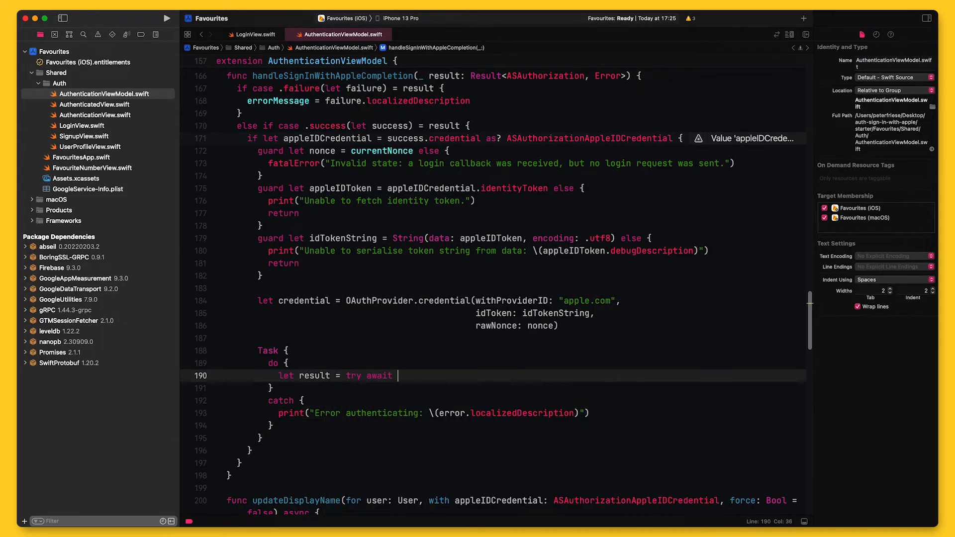
# Await Auth.auth().signIn(with: credential) in a Task with a catch that prints errors
pyautogui.write('Auth.auth().signIn(with: c')
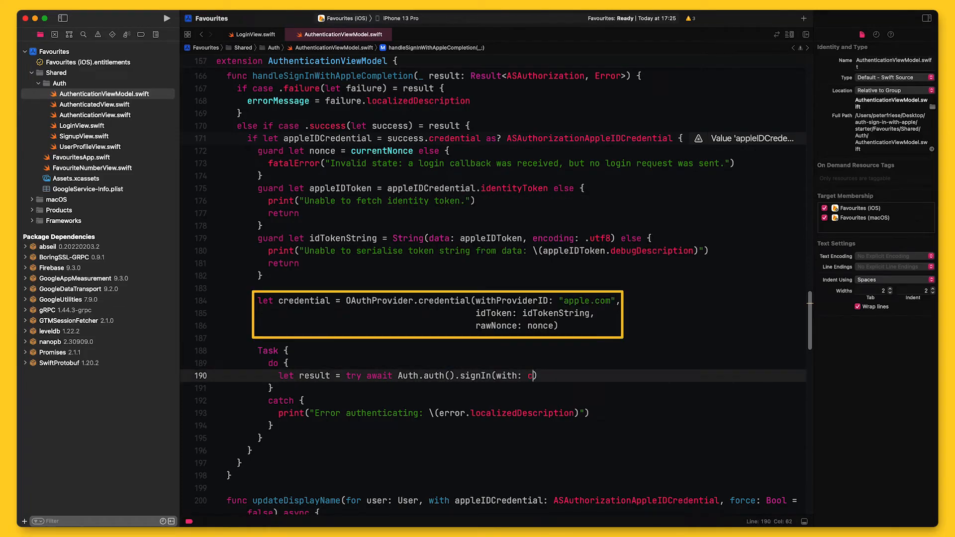
pyautogui.write('redential')
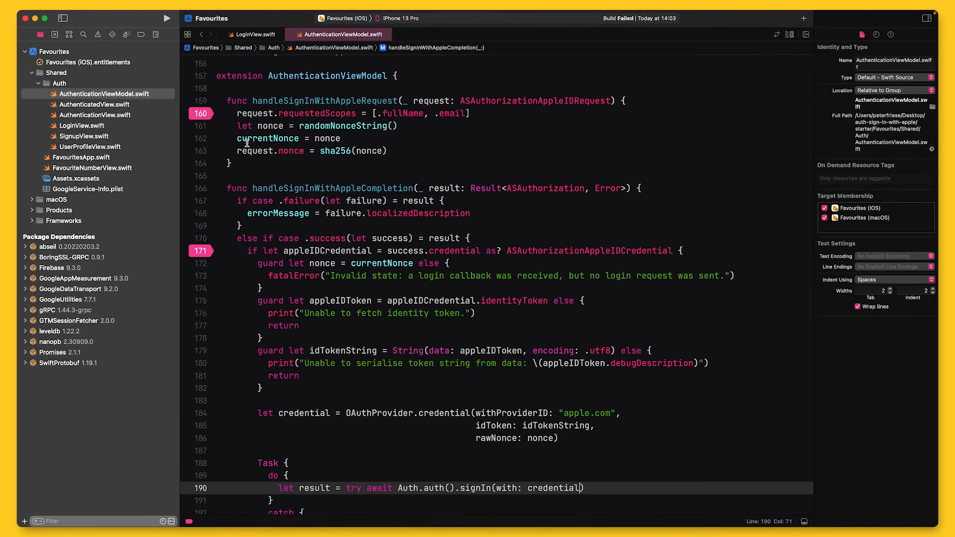
# Run the app, start Sign in with Apple, and print request.nonce at the breakpoint
pyautogui.click(166, 17)
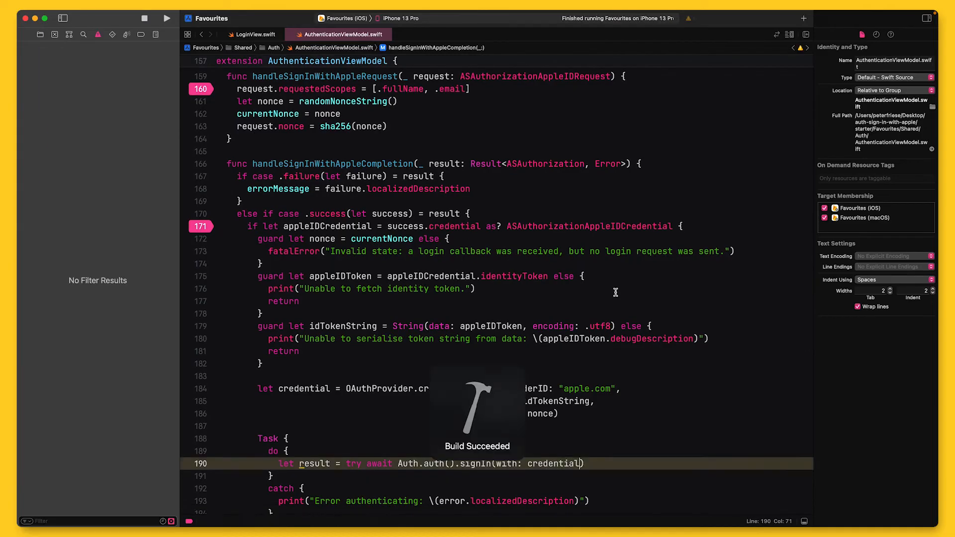
pyautogui.click(167, 18)
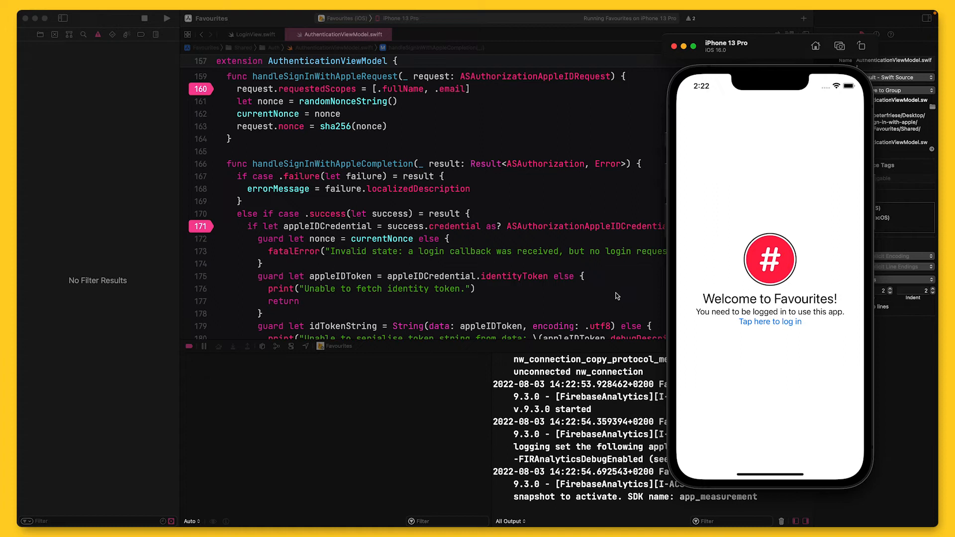
pyautogui.click(770, 322)
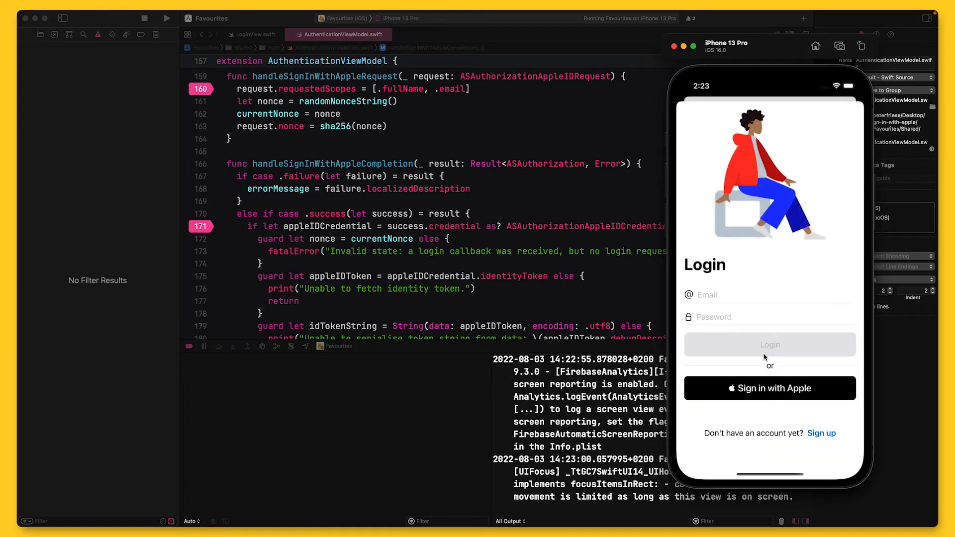
pyautogui.click(770, 389)
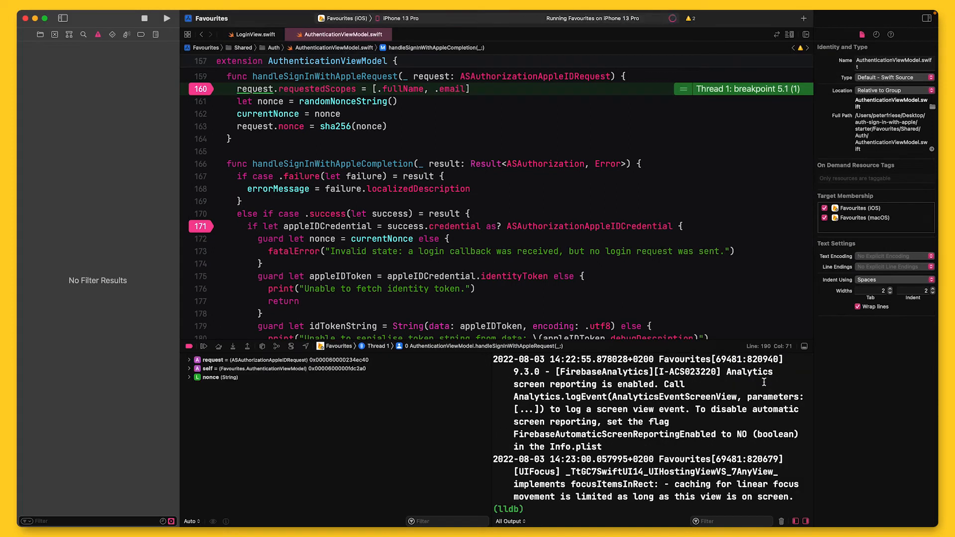
pyautogui.click(218, 346)
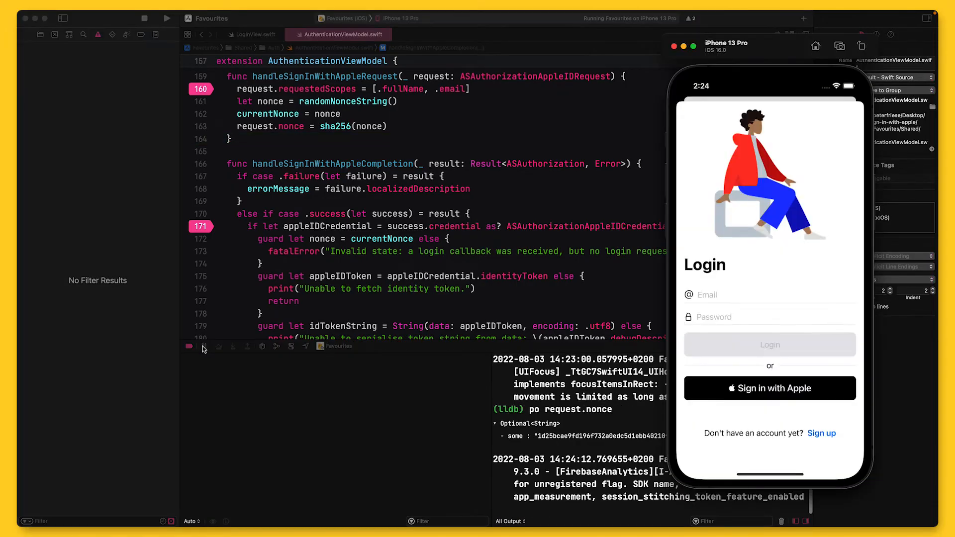
# Resume, share the real email, enter the Apple ID password, and submit
pyautogui.click(770, 388)
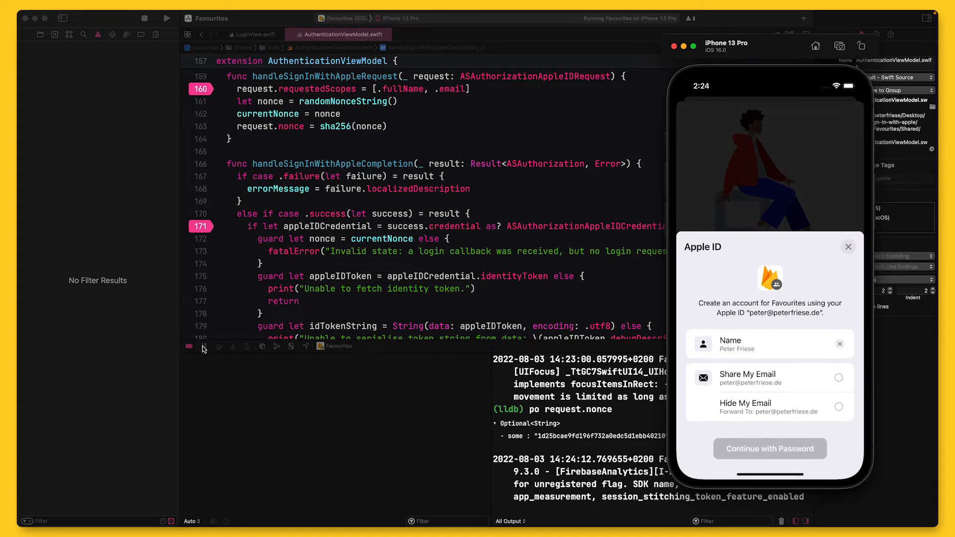
pyautogui.click(838, 378)
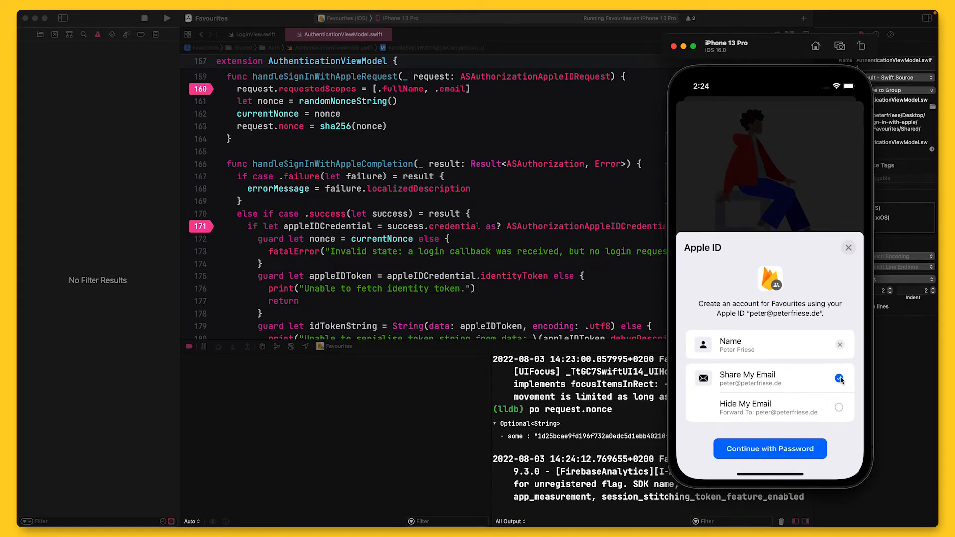
pyautogui.click(770, 448)
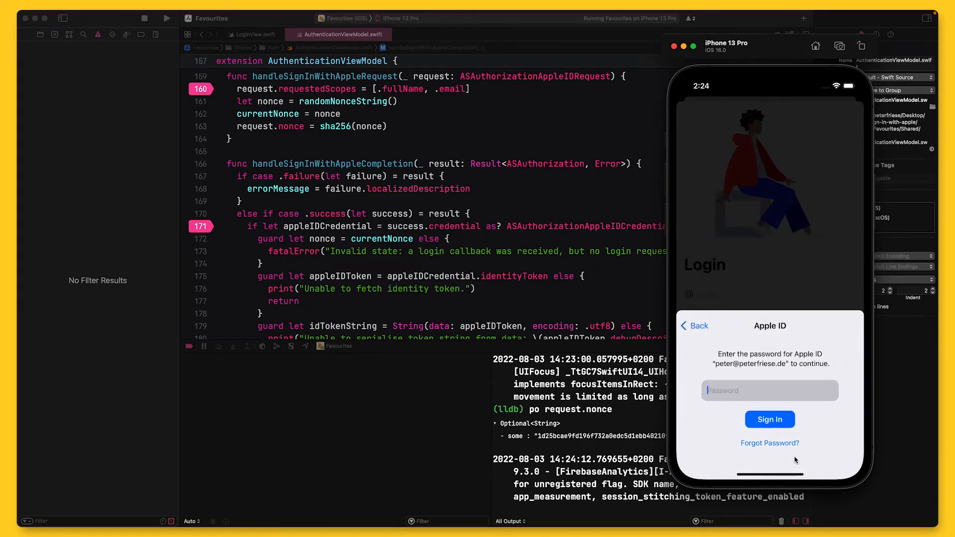
pyautogui.click(769, 390)
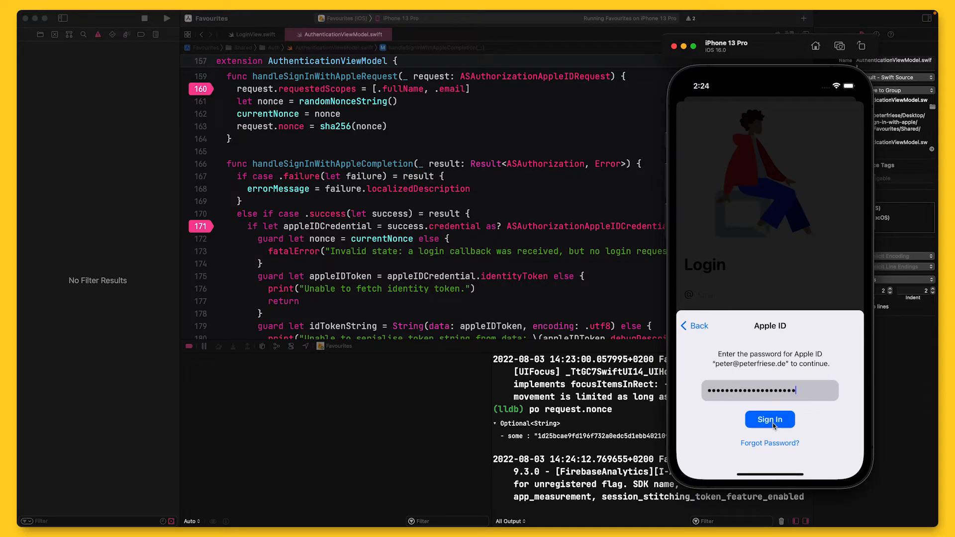
pyautogui.click(770, 419)
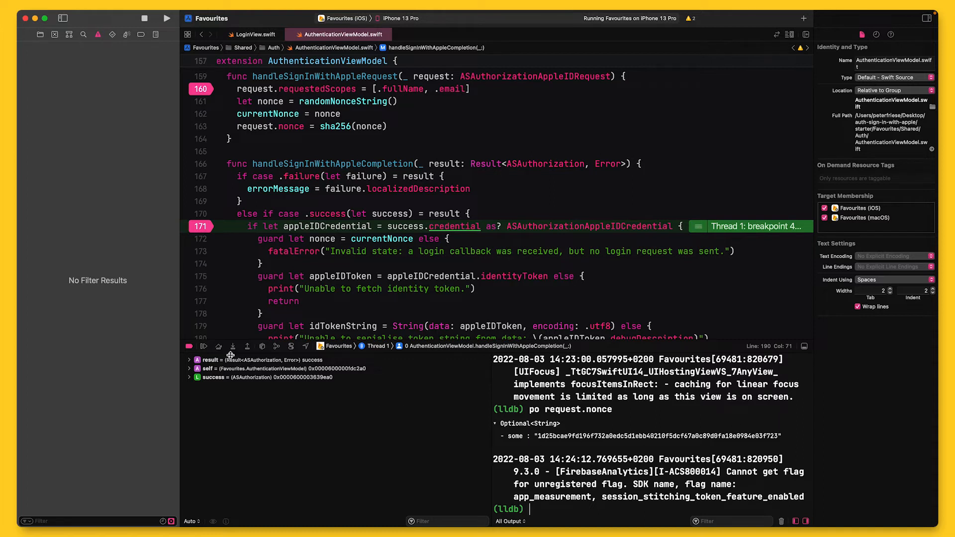
# Step over to the credential creation line and copy the idTokenString value
pyautogui.click(218, 347)
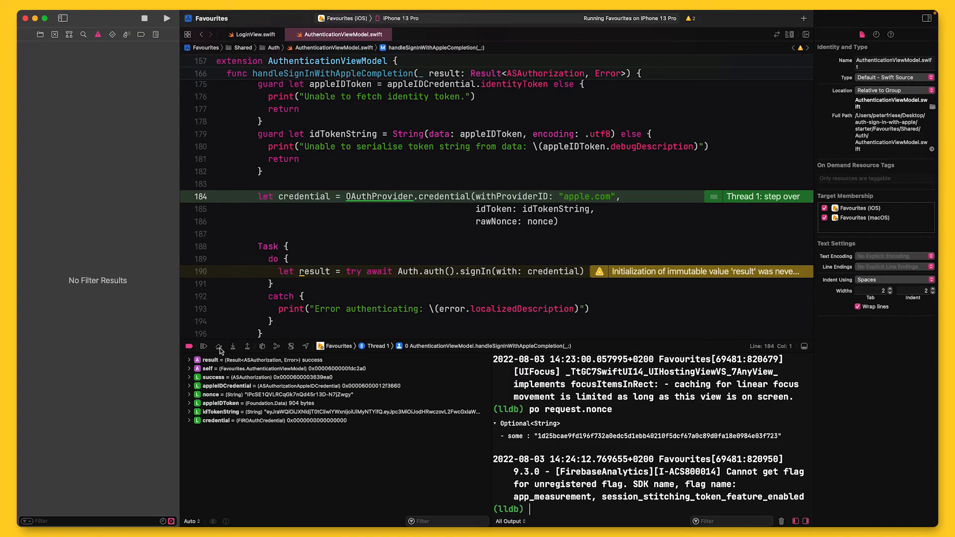
pyautogui.click(274, 412)
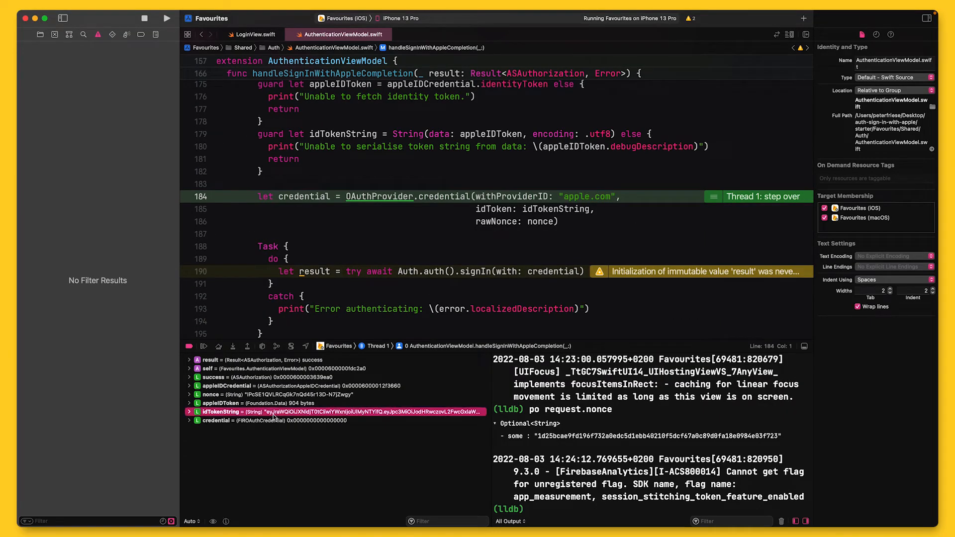
pyautogui.rightClick(274, 412)
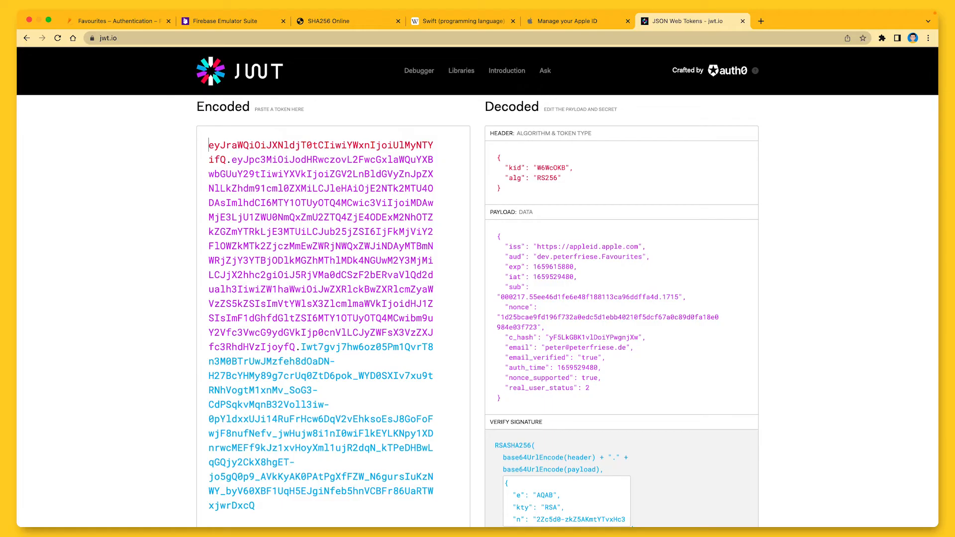
# Paste the token into jwt.io to read the decoded nonce claim
pyautogui.click(209, 145)
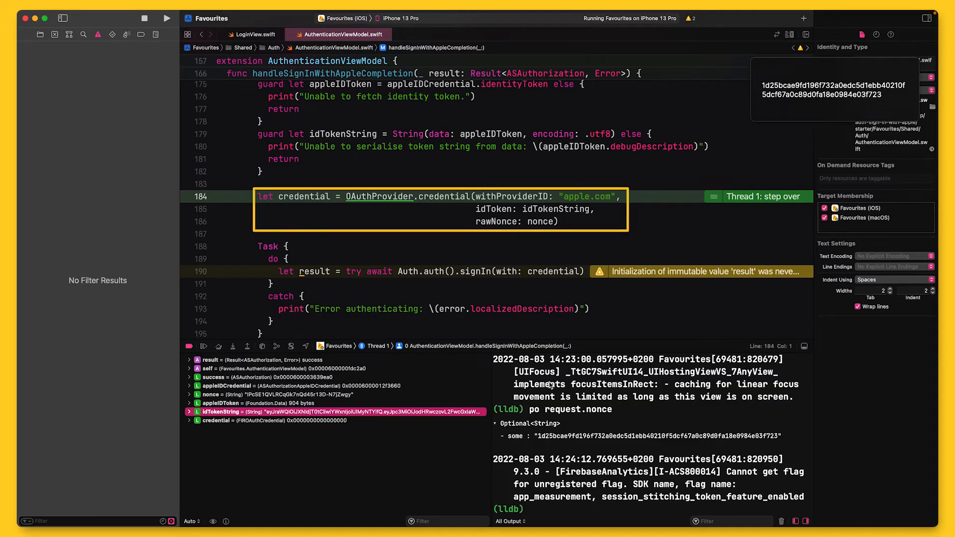
# Copy the raw nonce value from the paused sign-in handler's variables
pyautogui.doubleClick(303, 196)
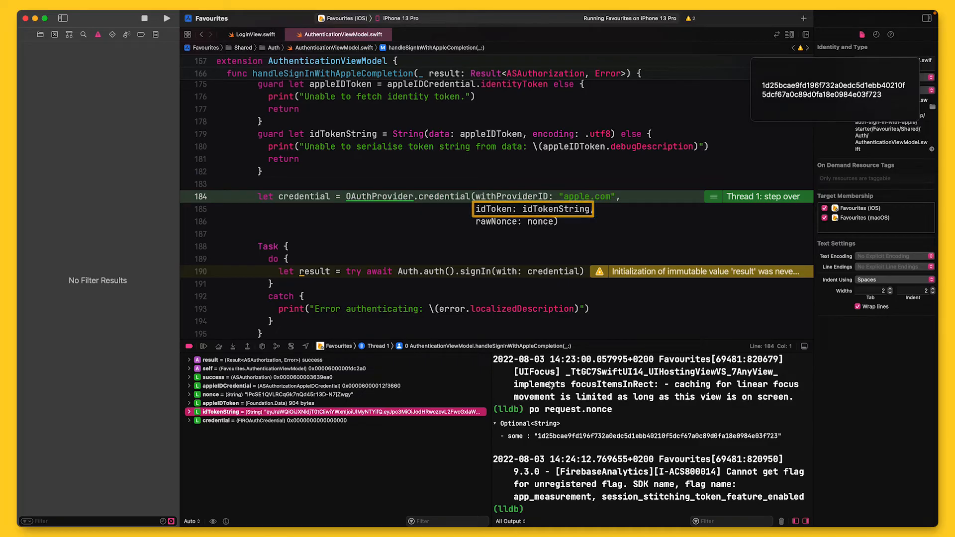
pyautogui.click(533, 209)
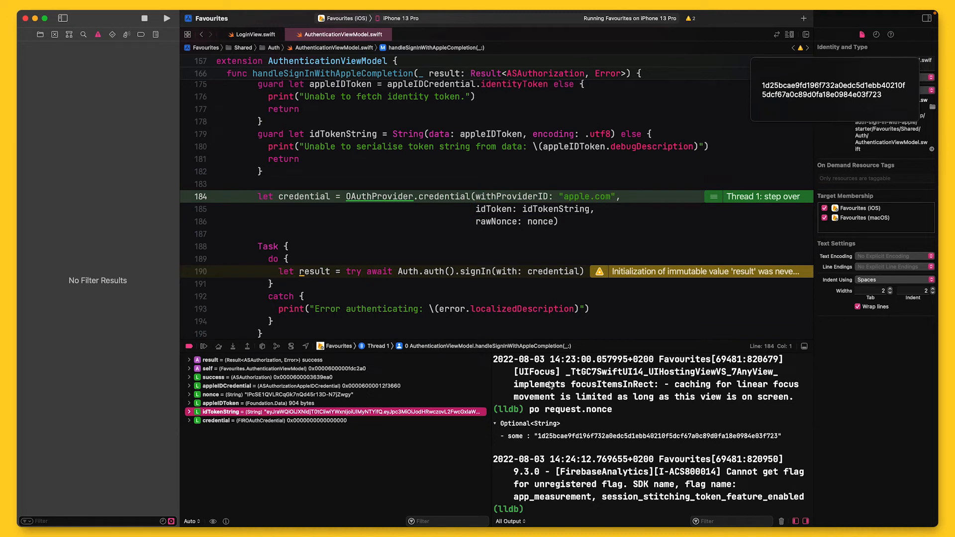
pyautogui.moveTo(546, 386)
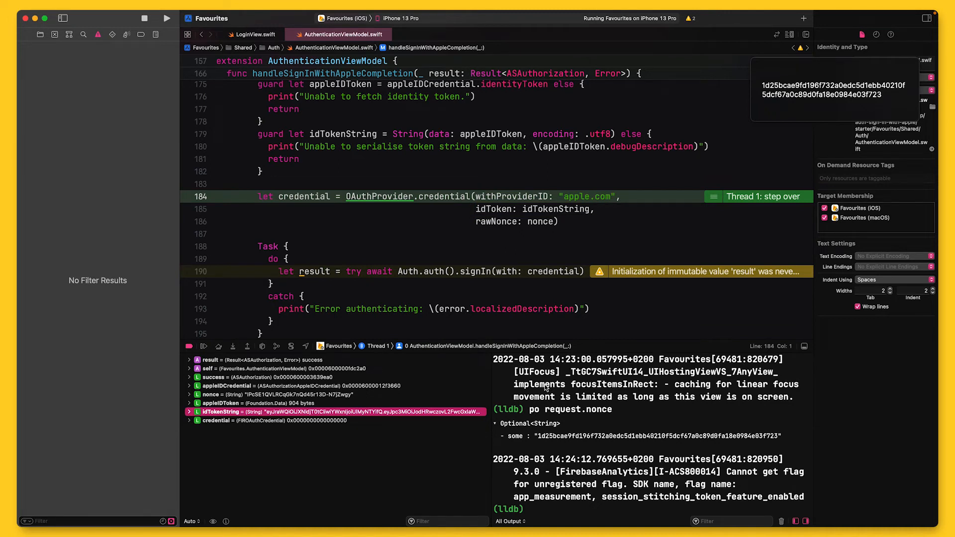
pyautogui.click(210, 394)
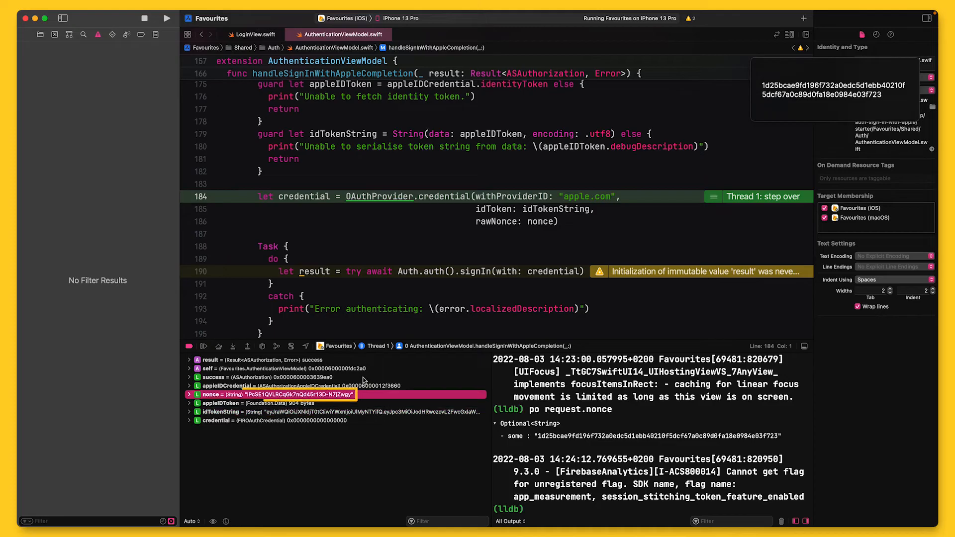
pyautogui.doubleClick(295, 394)
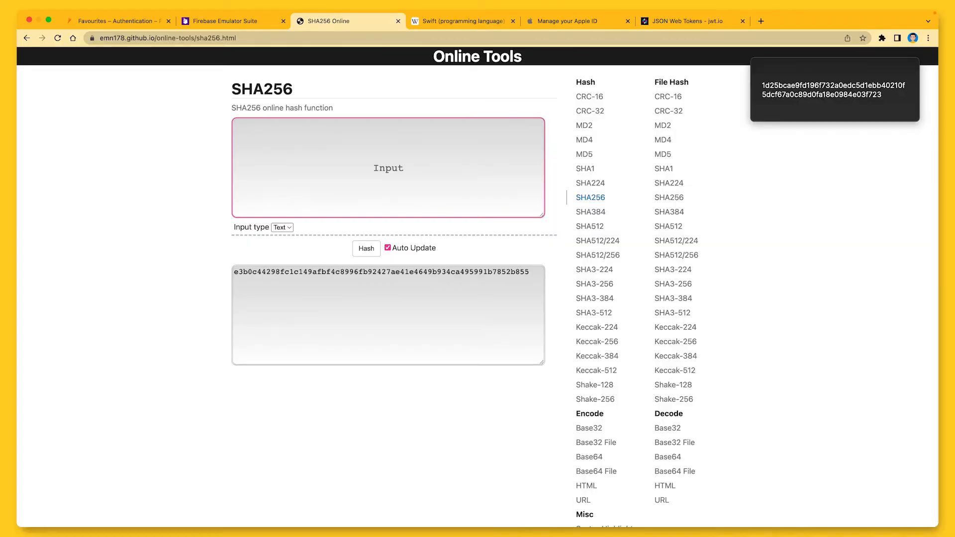
# Hash nonce IPcSE1QVLRCqGk7nQd45r13D-N7jZwgy and match it against the token's nonce
pyautogui.write('IPcSE1QVLRCqGk7nQd45r13D-N7jZwgy')
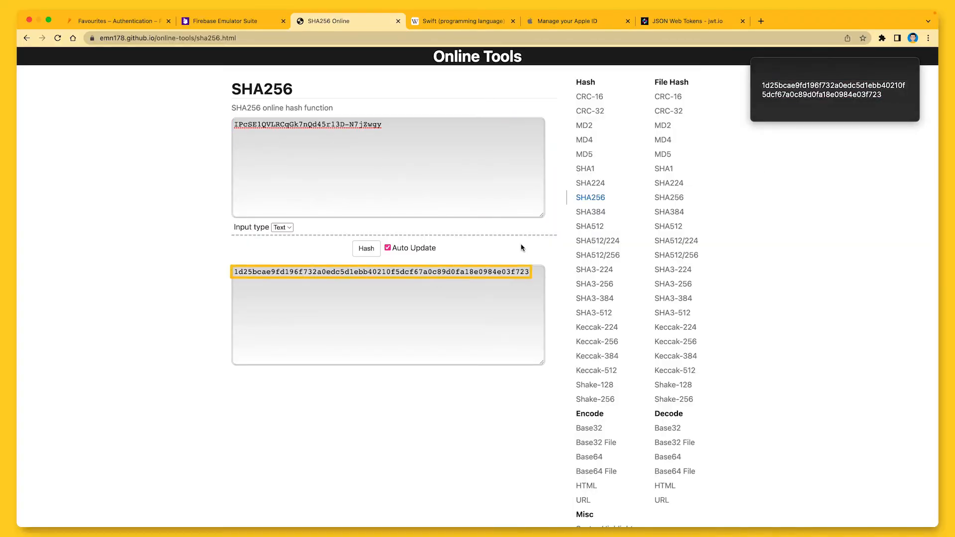
pyautogui.press('Cmd+f')
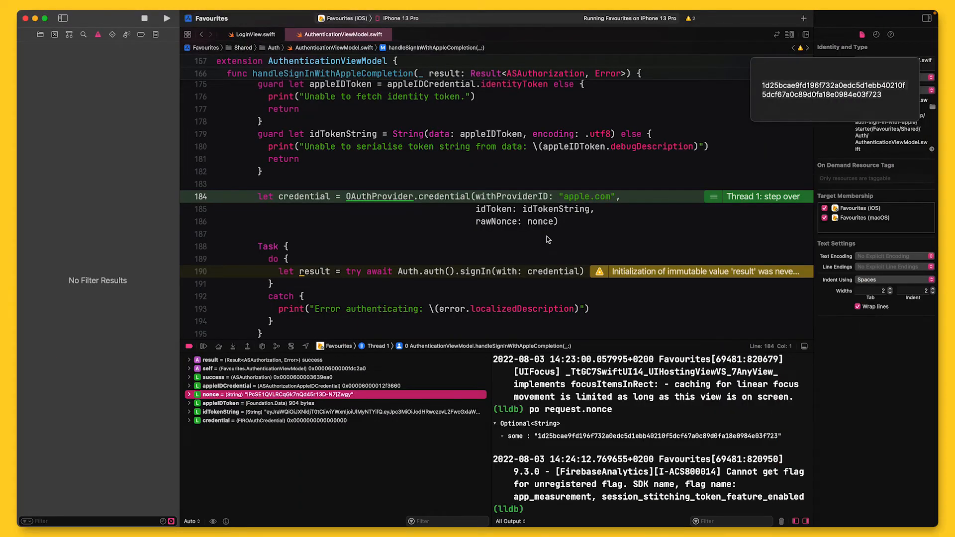
pyautogui.moveTo(204, 352)
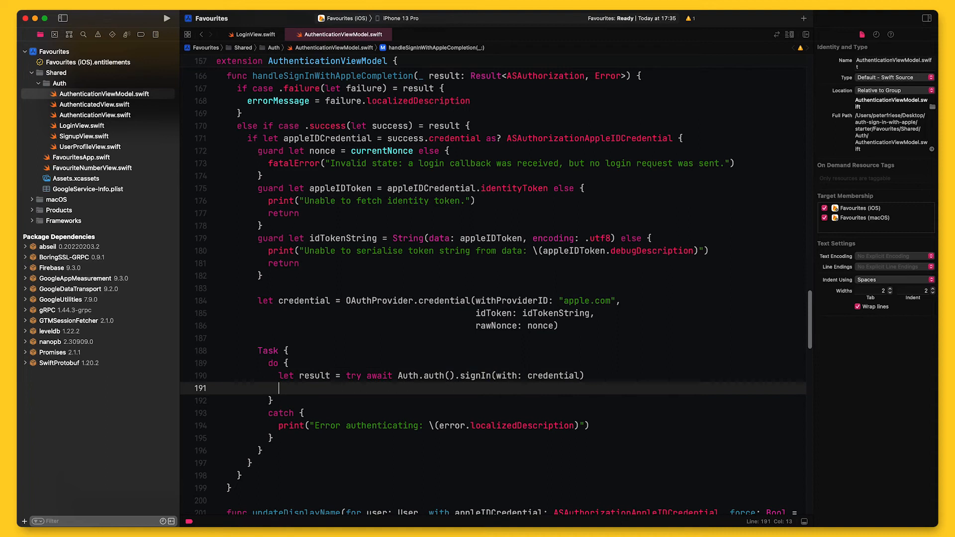
# Start typing 'await' on line 191, then jump to updateDisplayName's definition
pyautogui.write('awa')
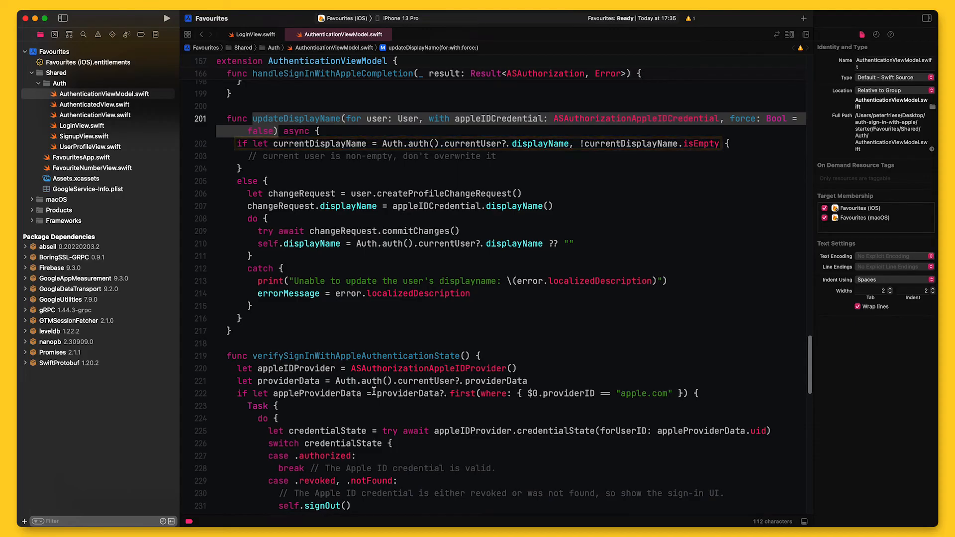
# Select updateDisplayName and filter the jump bar's function list by 'sign'
pyautogui.doubleClick(434, 193)
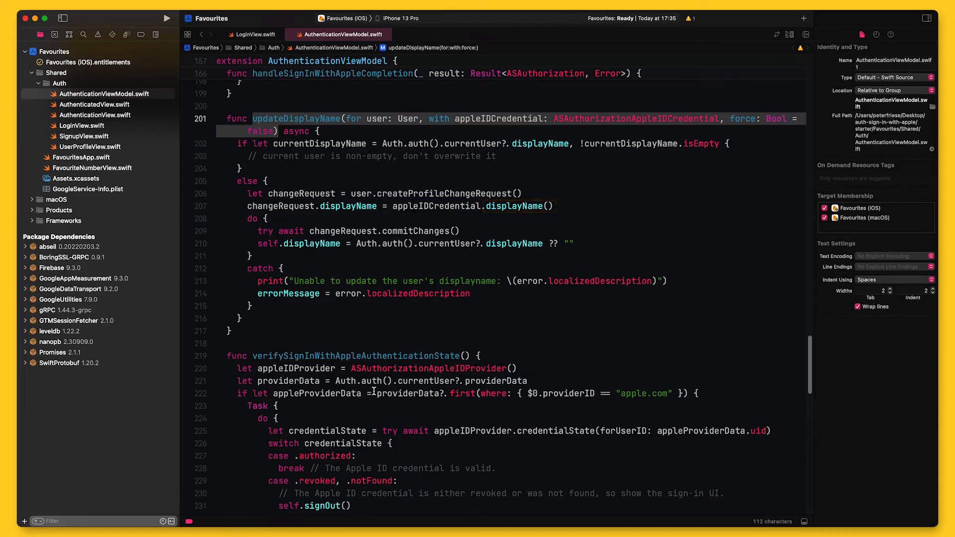
pyautogui.doubleClick(385, 230)
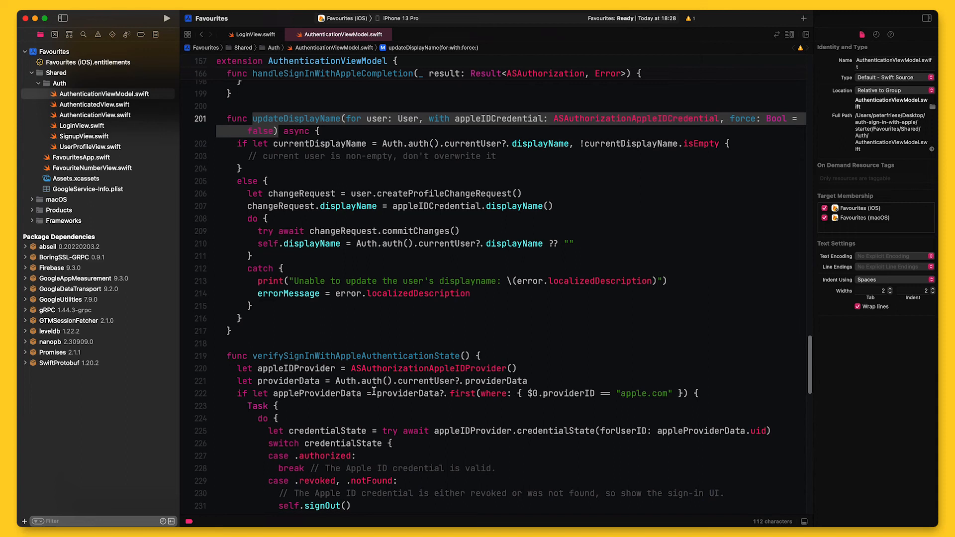
pyautogui.moveTo(374, 392)
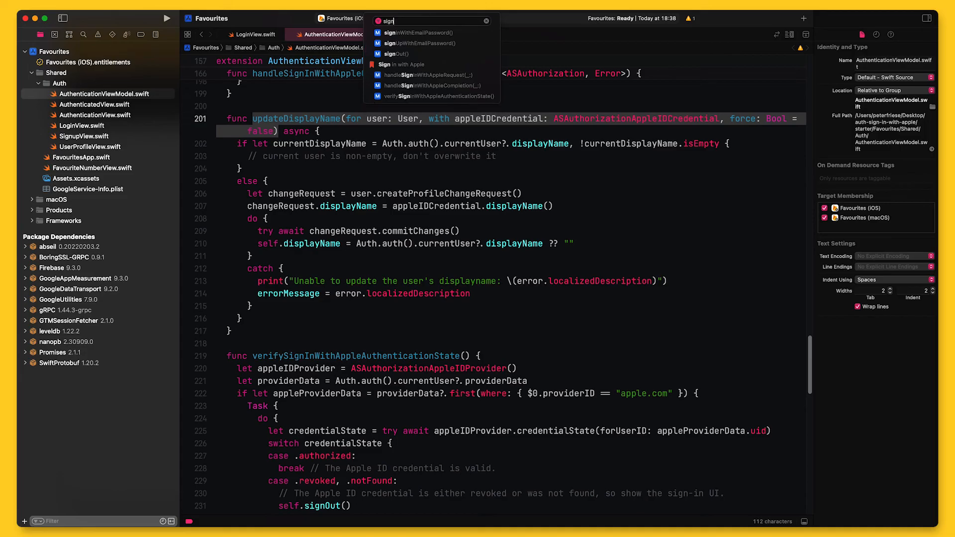
# Show signOut(), then filter by 'register' and show registerAuthStateHandler()
pyautogui.click(401, 54)
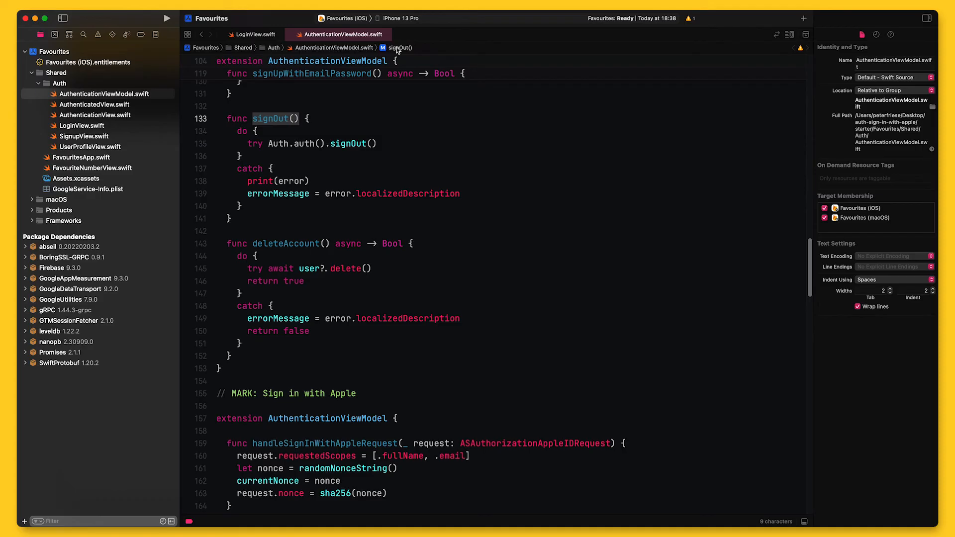
pyautogui.click(398, 48)
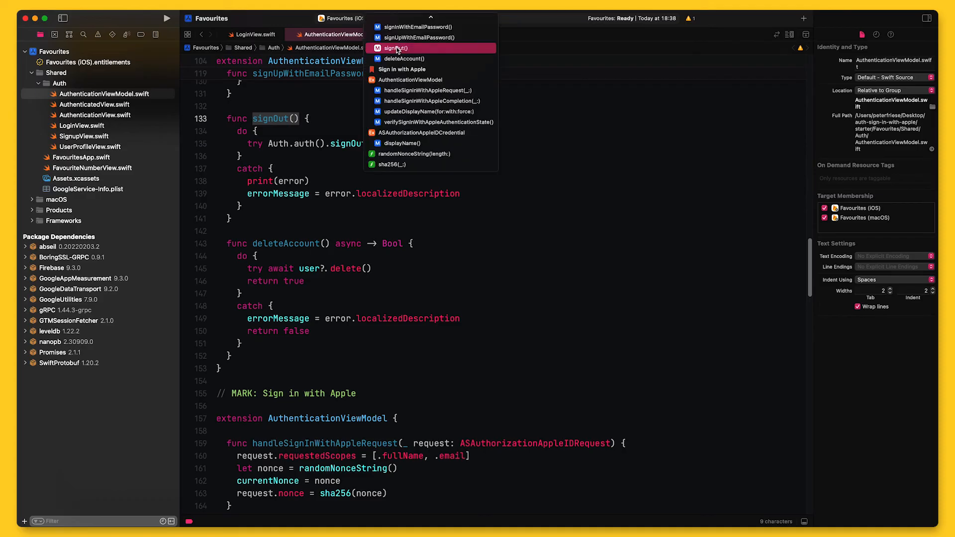
pyautogui.write('register')
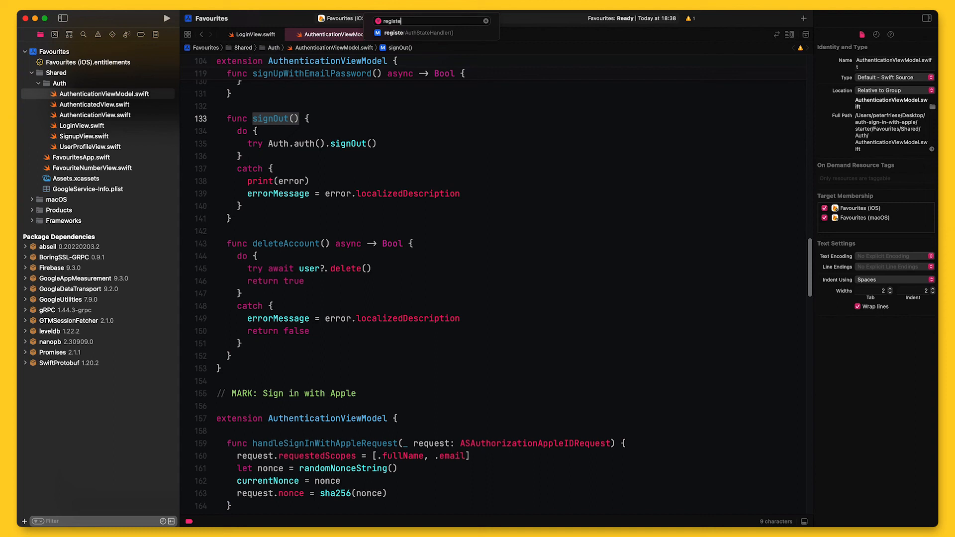
pyautogui.click(418, 32)
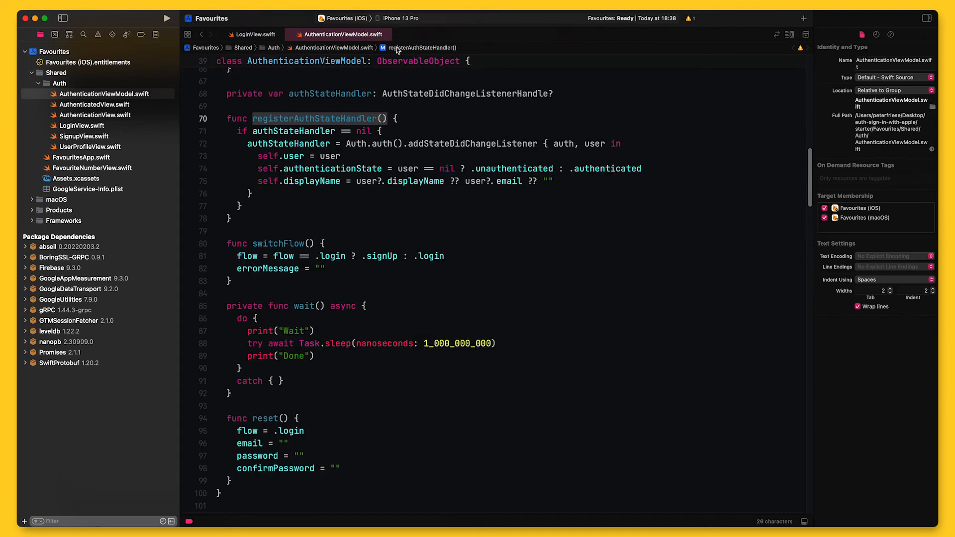